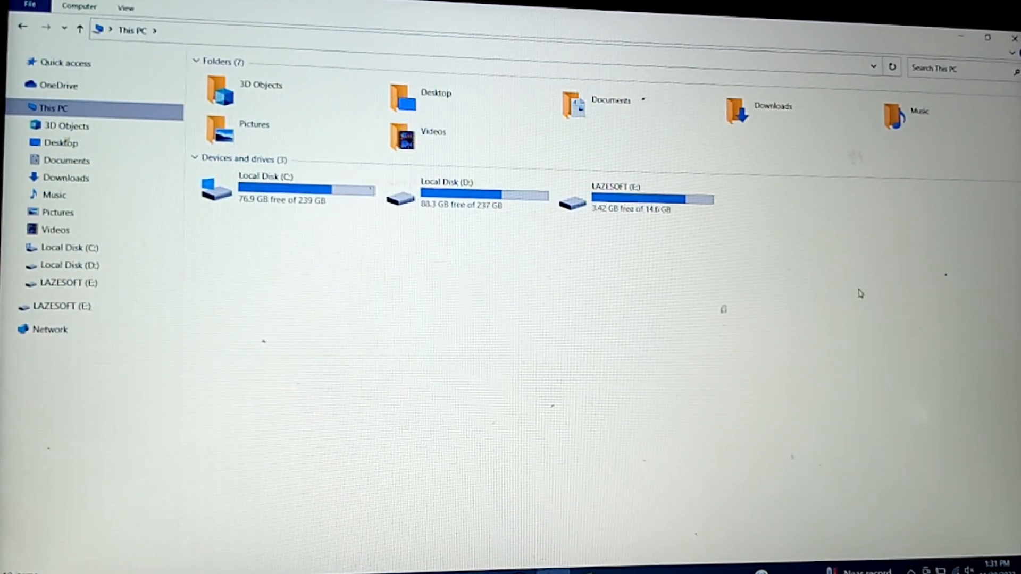
pyautogui.moveTo(858, 310)
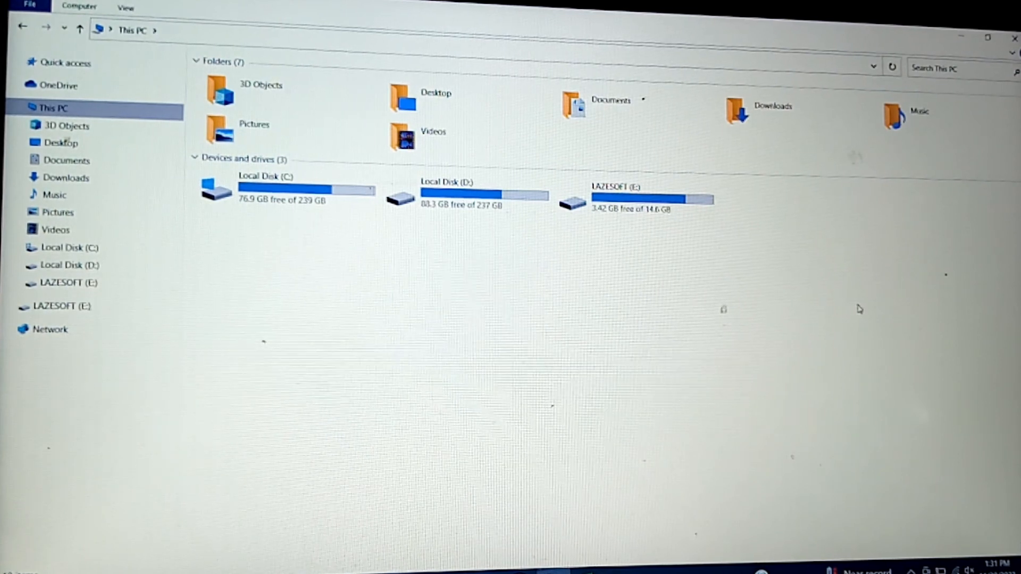
pyautogui.moveTo(878, 305)
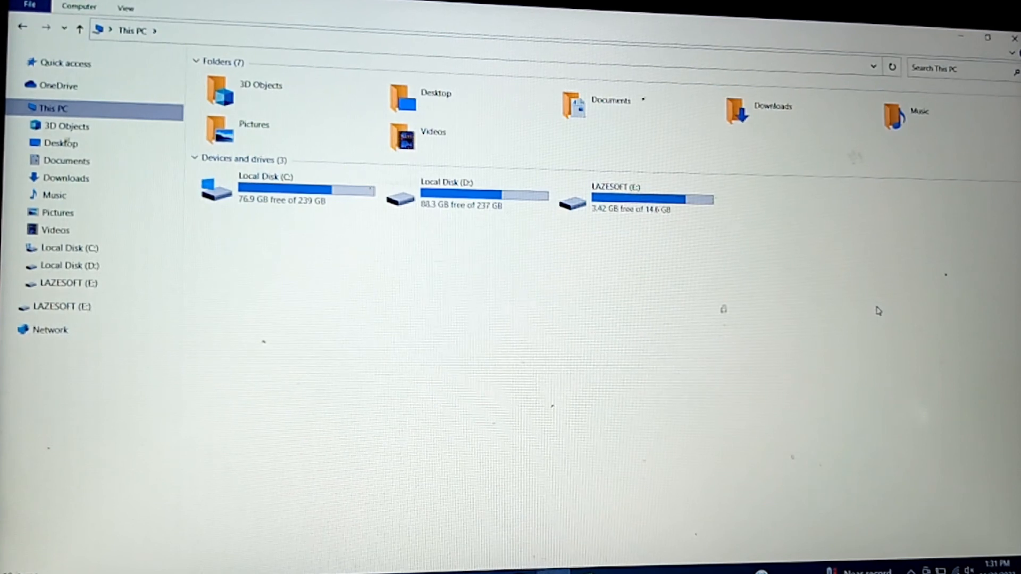
pyautogui.moveTo(885, 298)
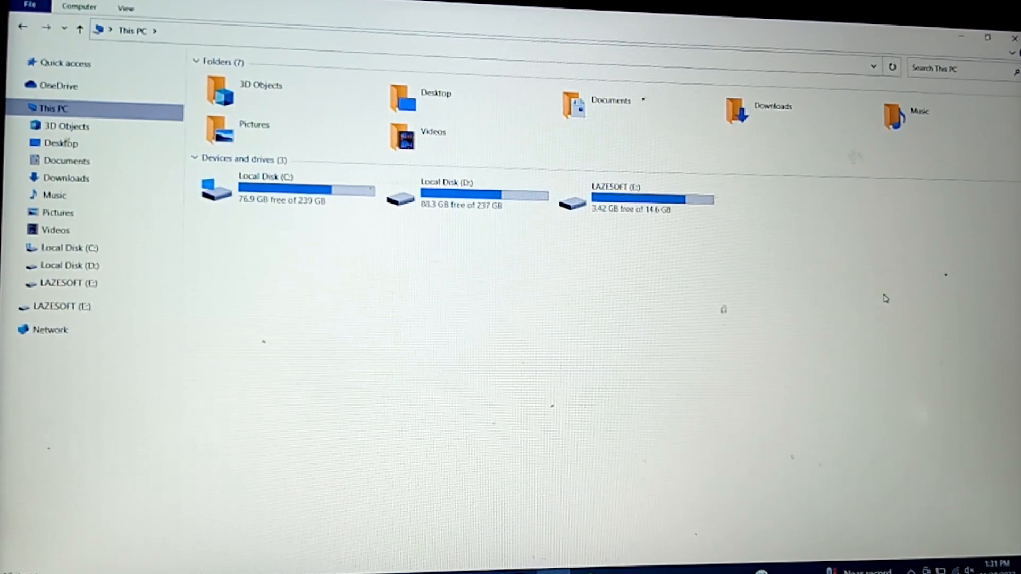
pyautogui.moveTo(886, 296)
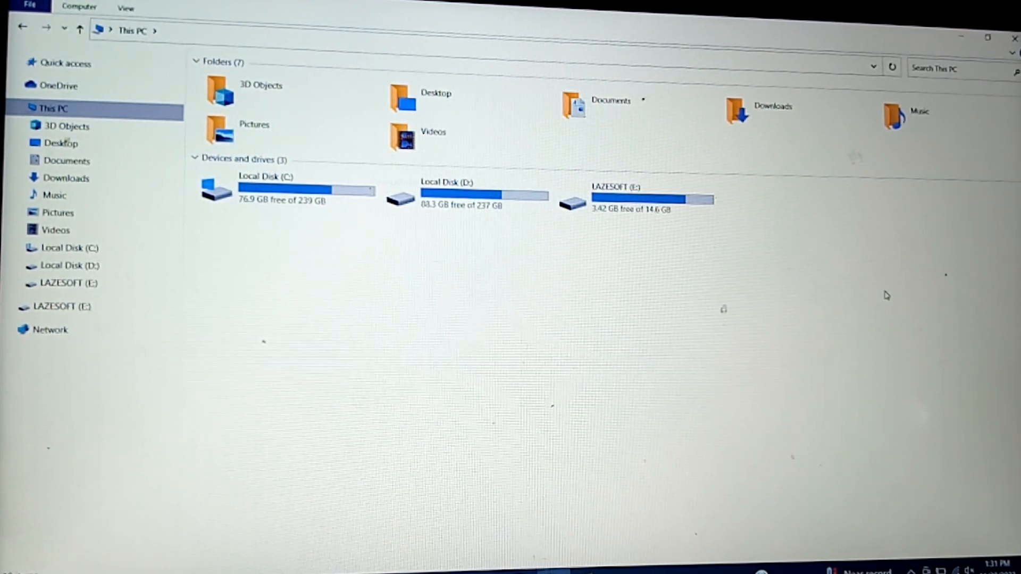
pyautogui.moveTo(892, 285)
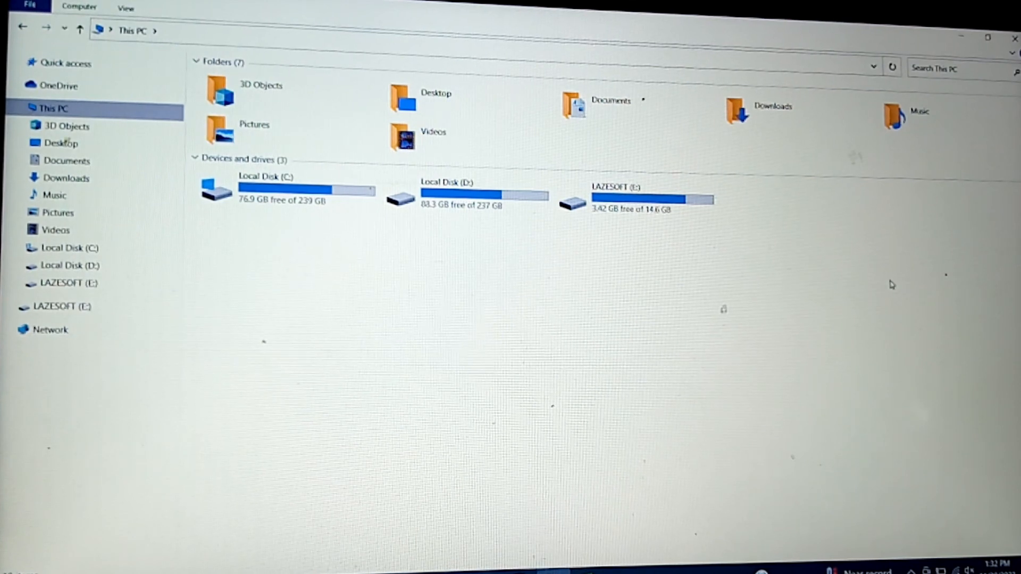
pyautogui.moveTo(898, 295)
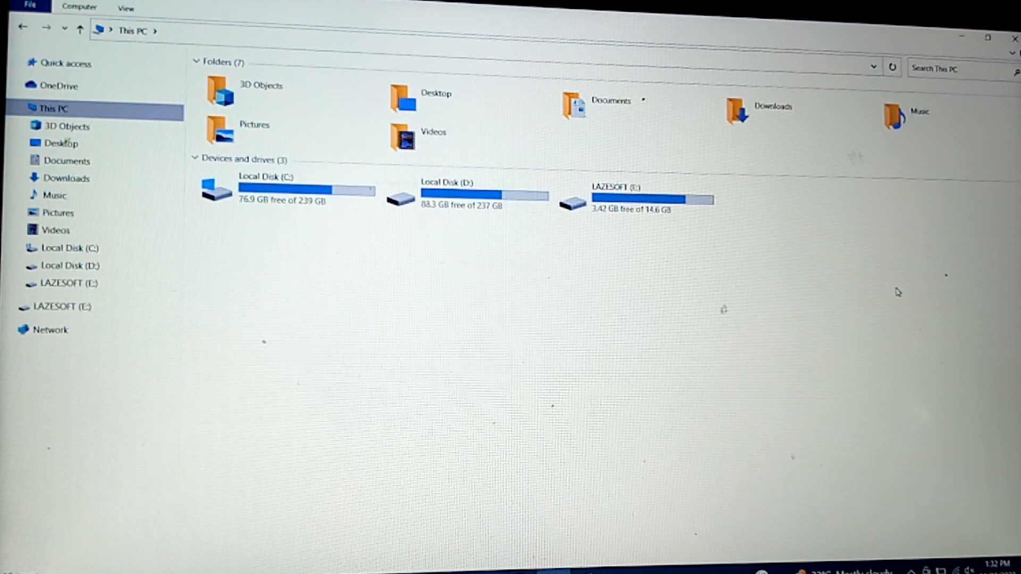
pyautogui.moveTo(929, 254)
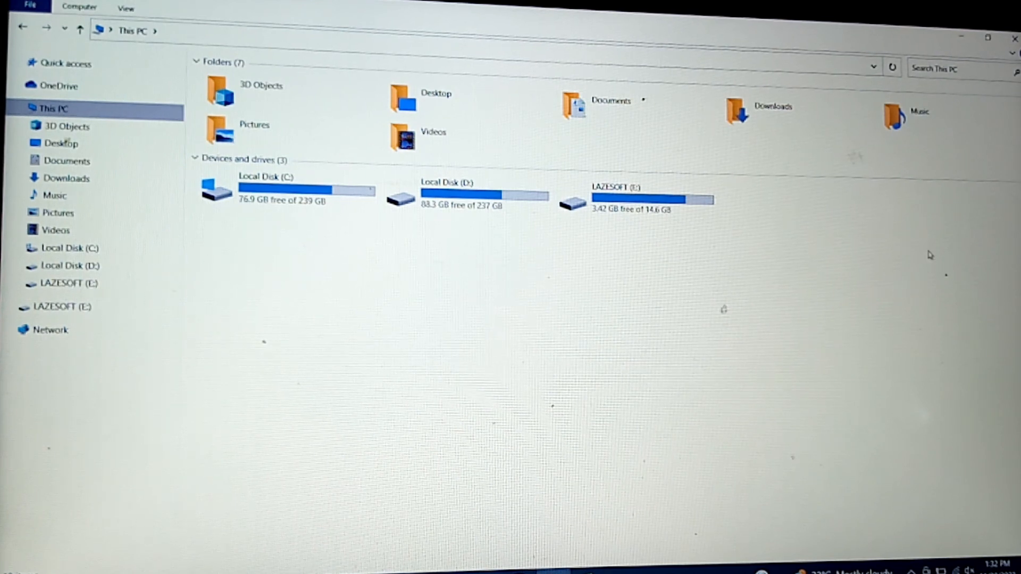
pyautogui.moveTo(772, 283)
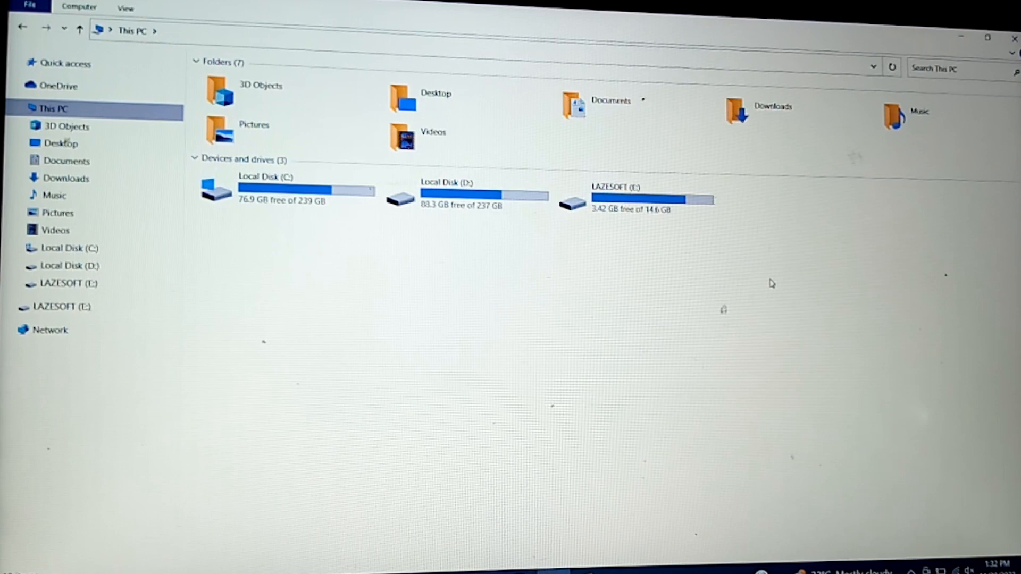
pyautogui.moveTo(755, 291)
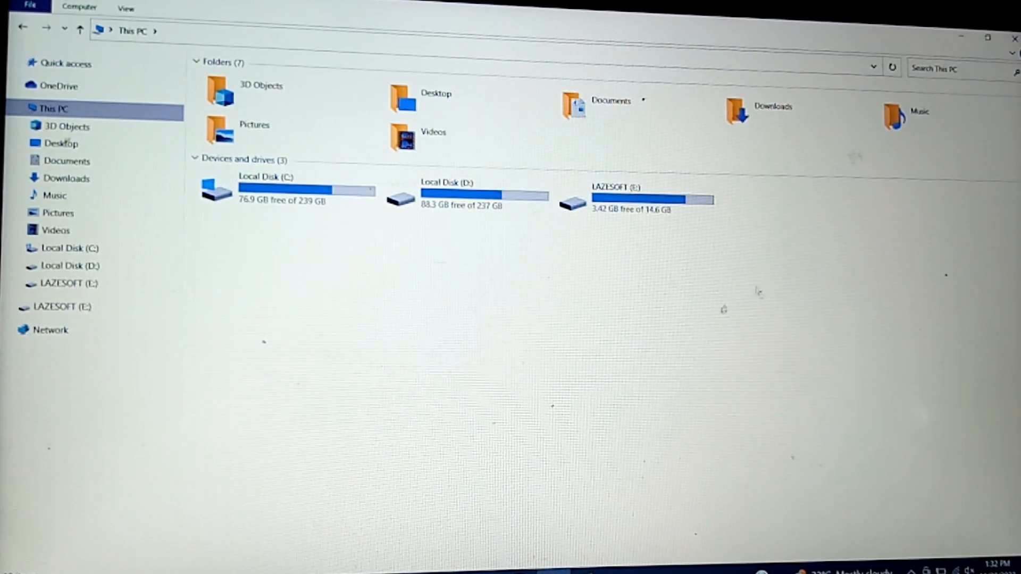
pyautogui.moveTo(729, 272)
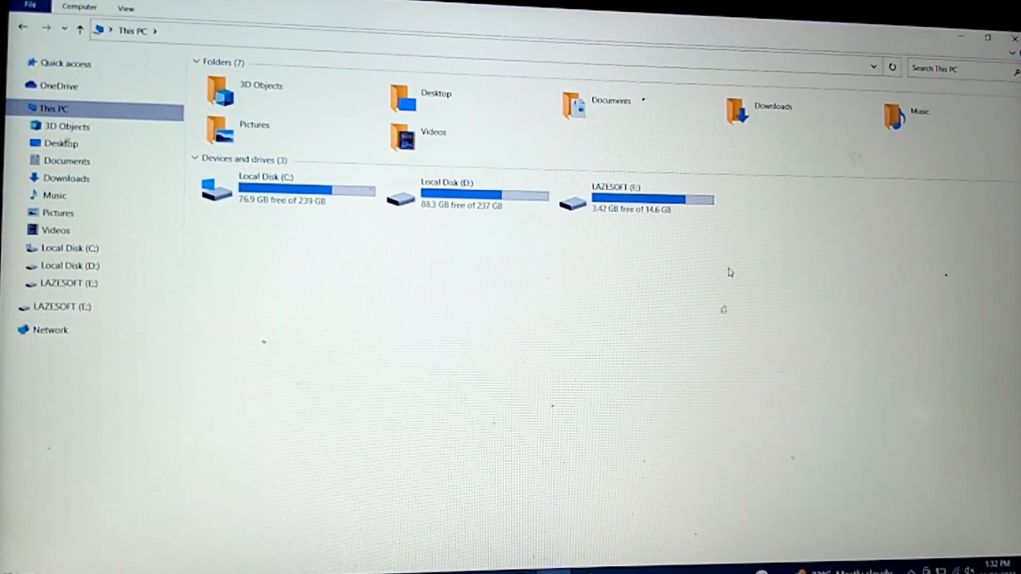
pyautogui.moveTo(629, 265)
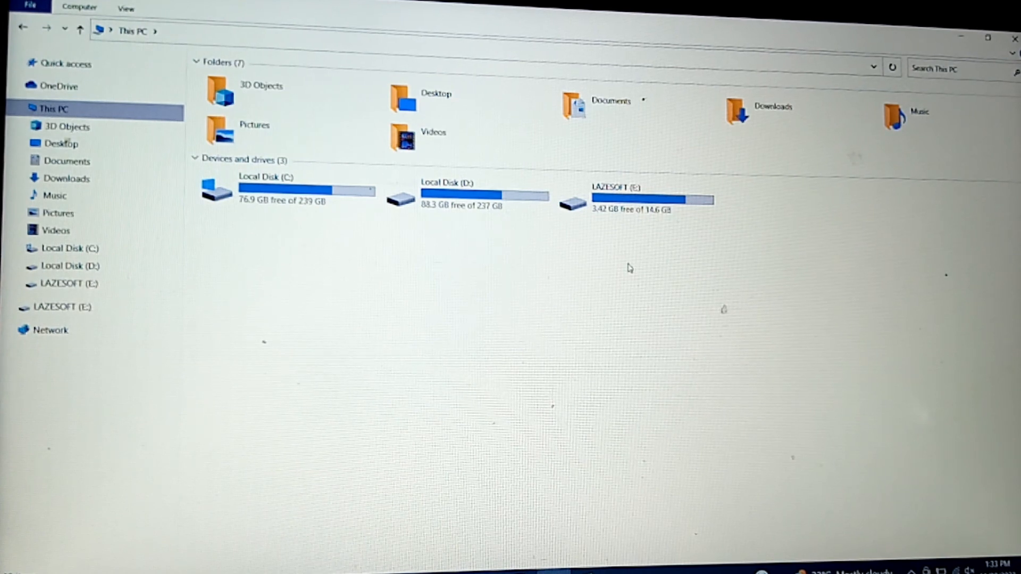
pyautogui.moveTo(701, 237)
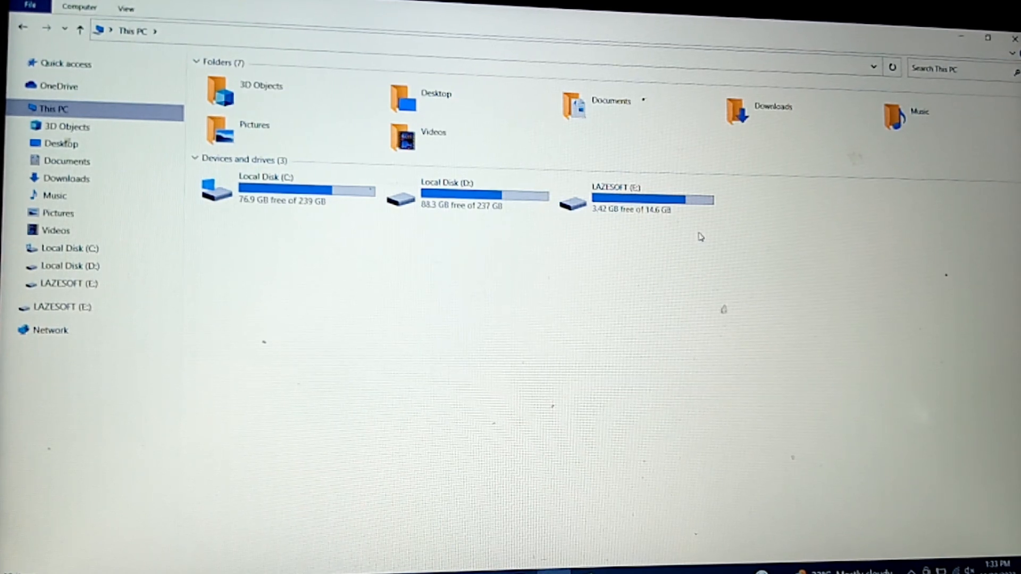
pyautogui.moveTo(748, 204)
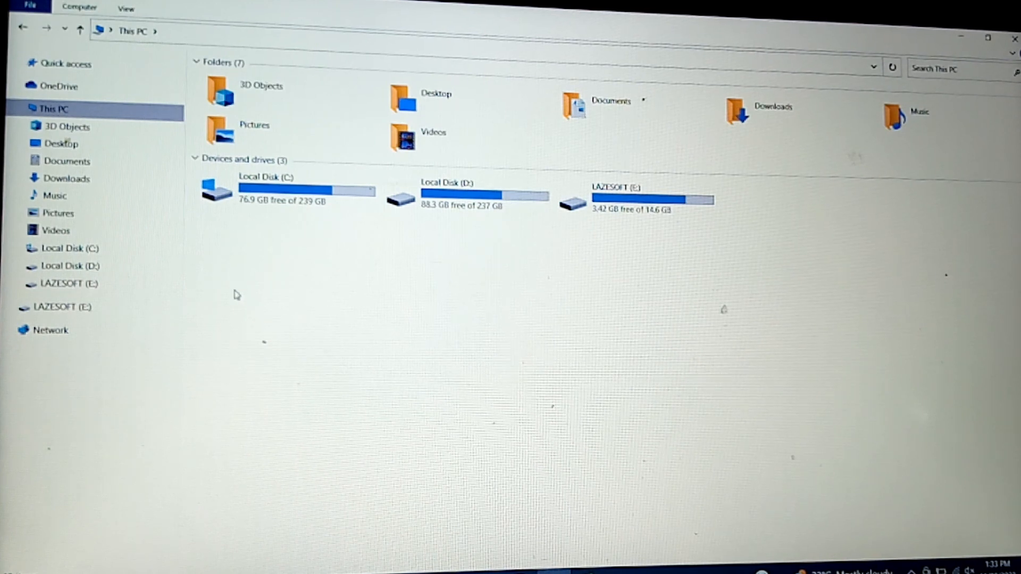
pyautogui.moveTo(236, 294)
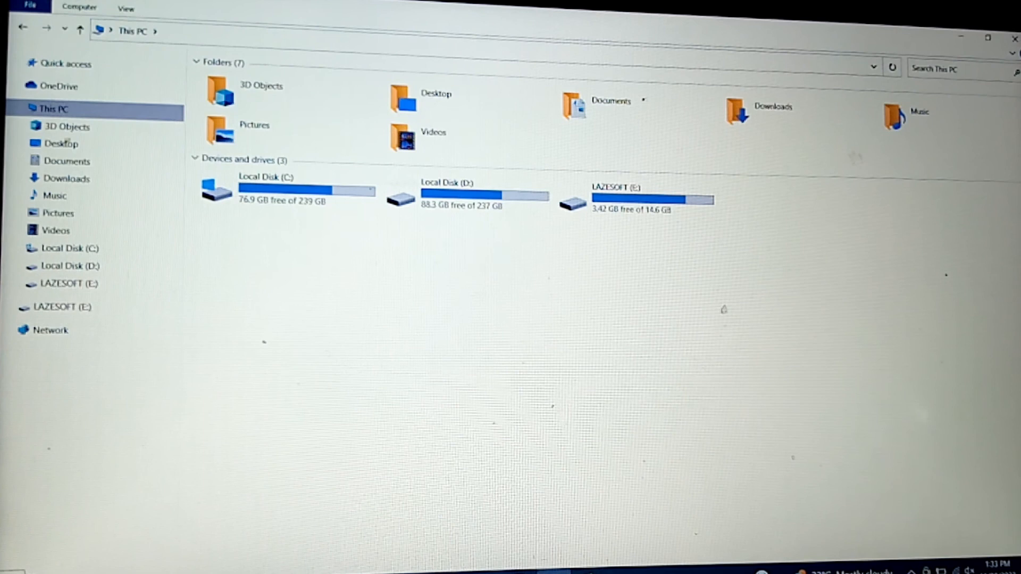
# Shut down the computer from the Start menu's Power options, reaching the closing-apps notice.
pyautogui.click(10, 566)
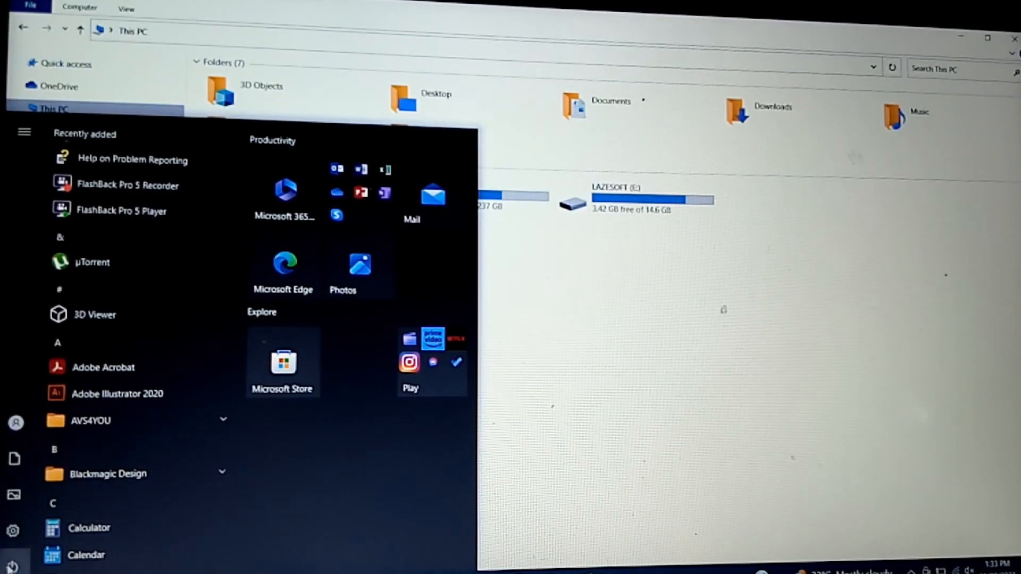
pyautogui.click(25, 133)
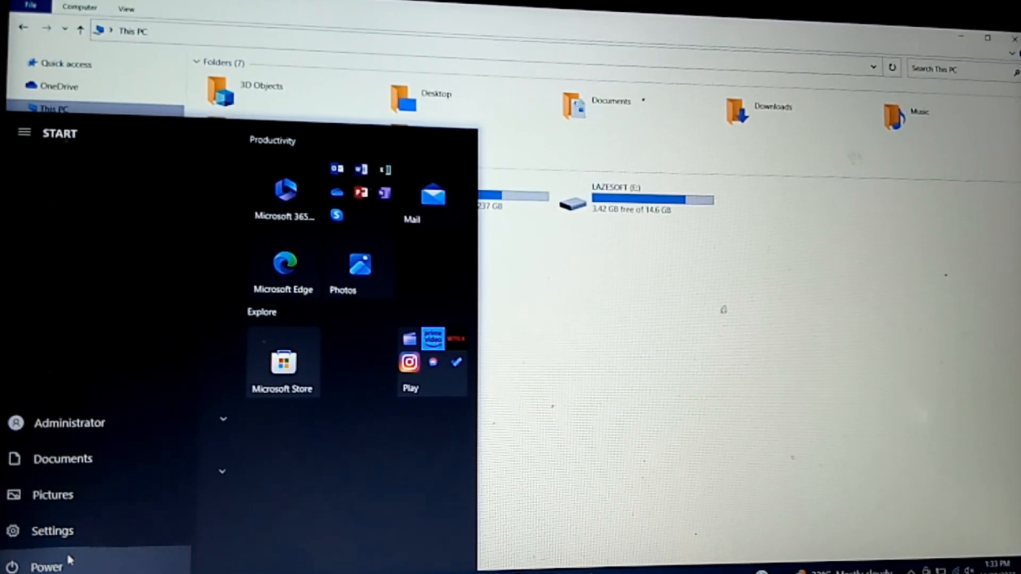
pyautogui.click(46, 566)
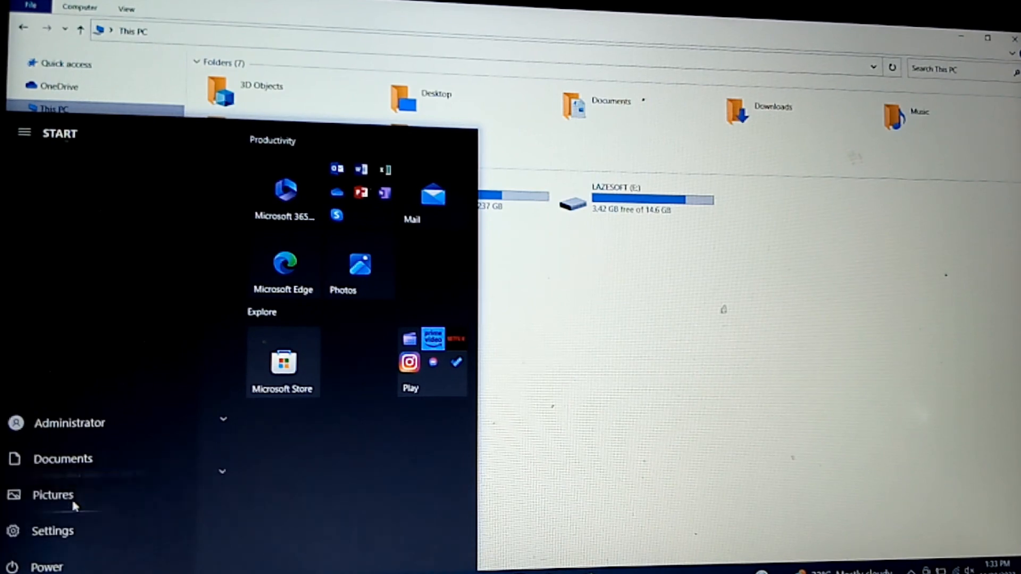
pyautogui.click(45, 566)
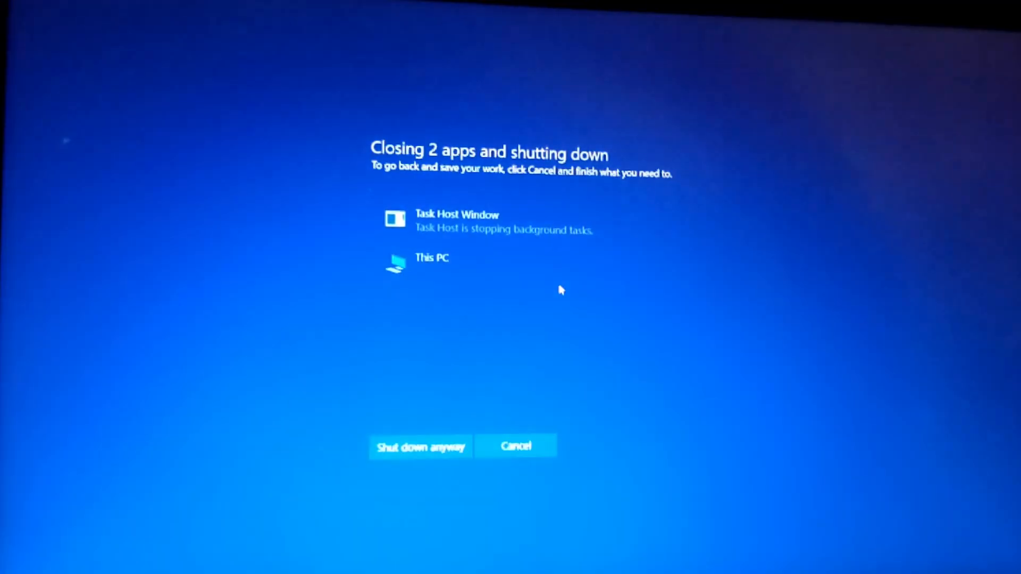
pyautogui.moveTo(420, 446)
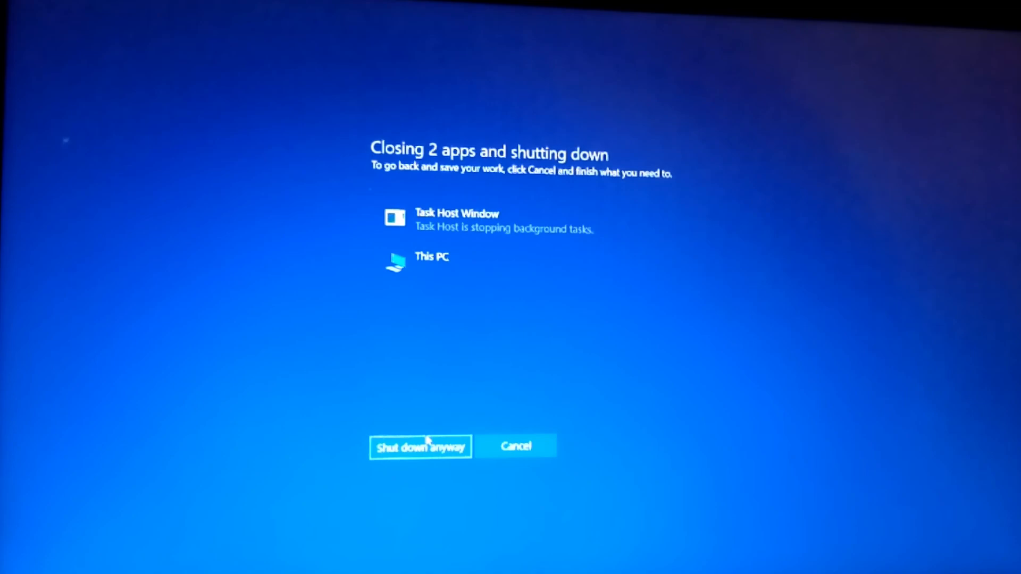
pyautogui.click(420, 446)
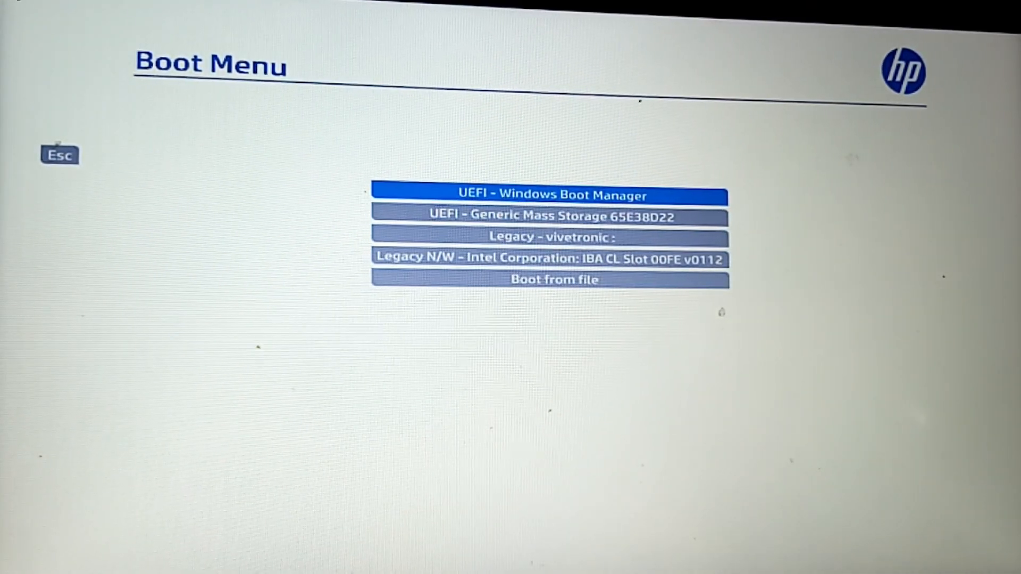
pyautogui.moveTo(344, 122)
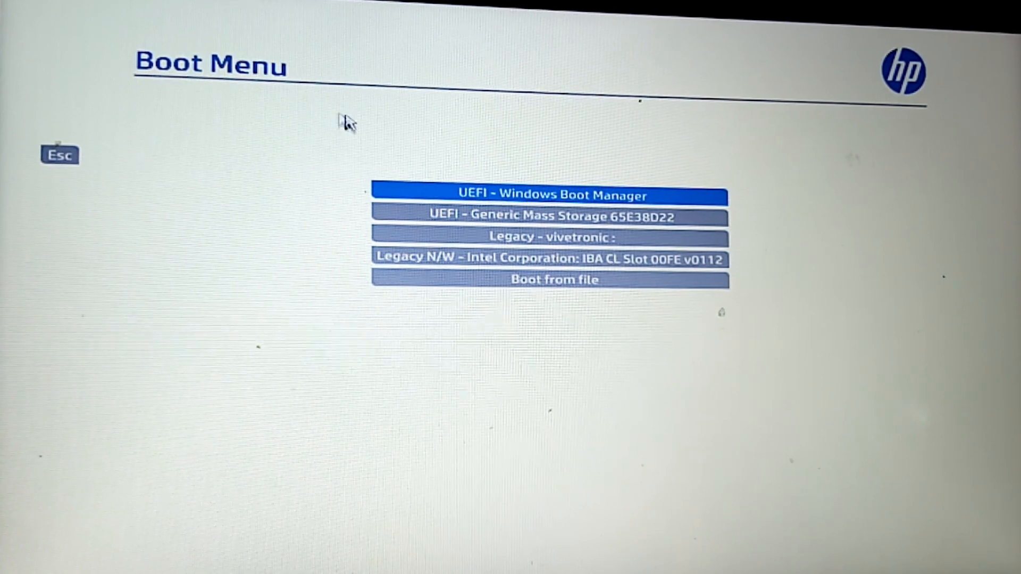
pyautogui.moveTo(472, 147)
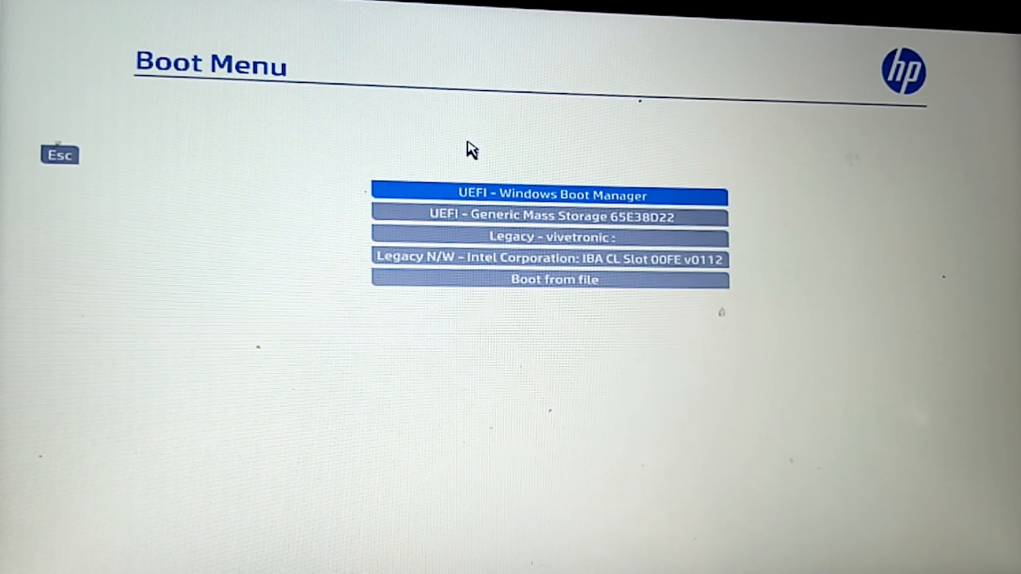
# Boot from the USB mass storage entry so Lazesoft Recovery Suite loads.
pyautogui.press('Down')
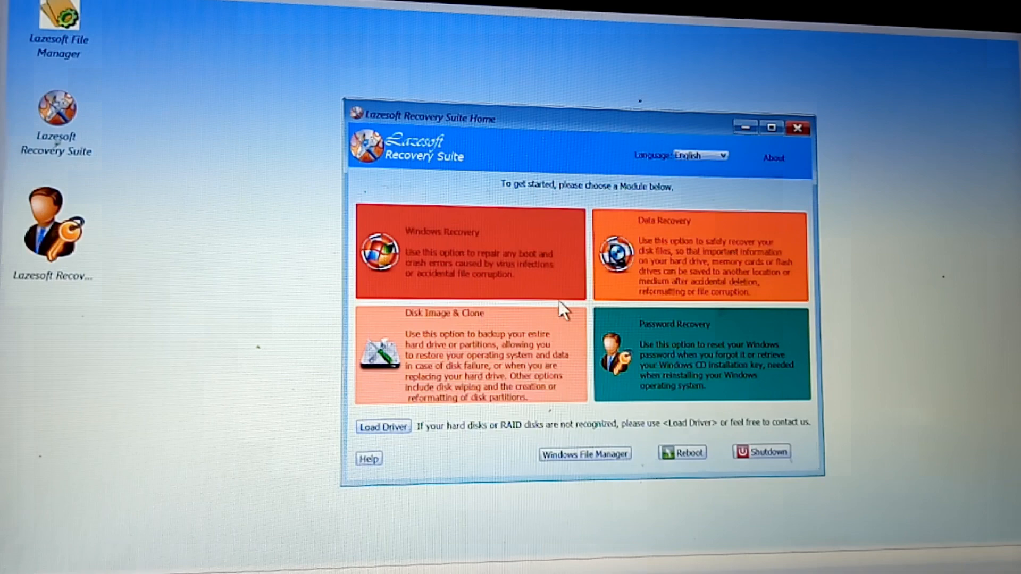
pyautogui.moveTo(410, 199)
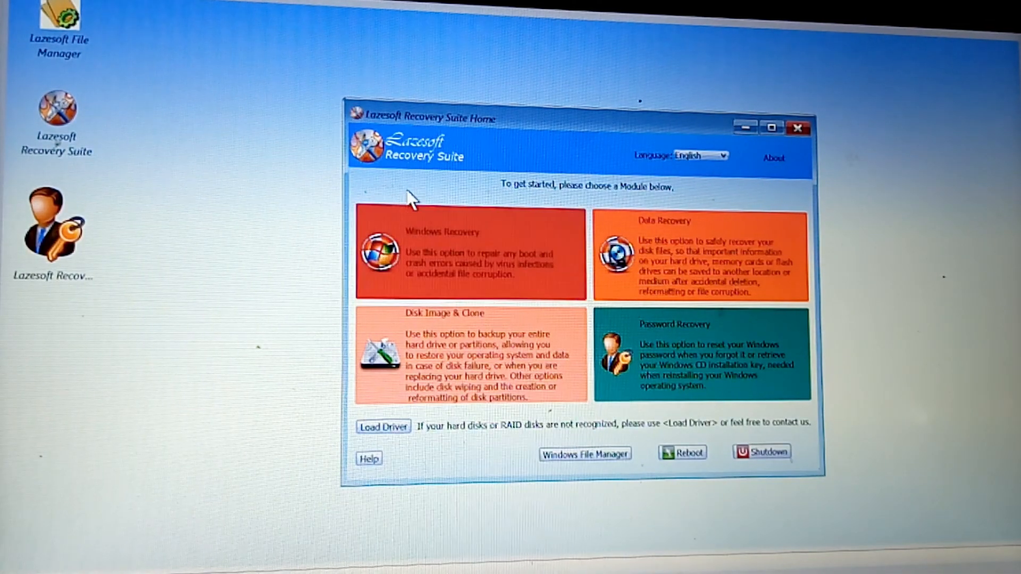
pyautogui.moveTo(472, 185)
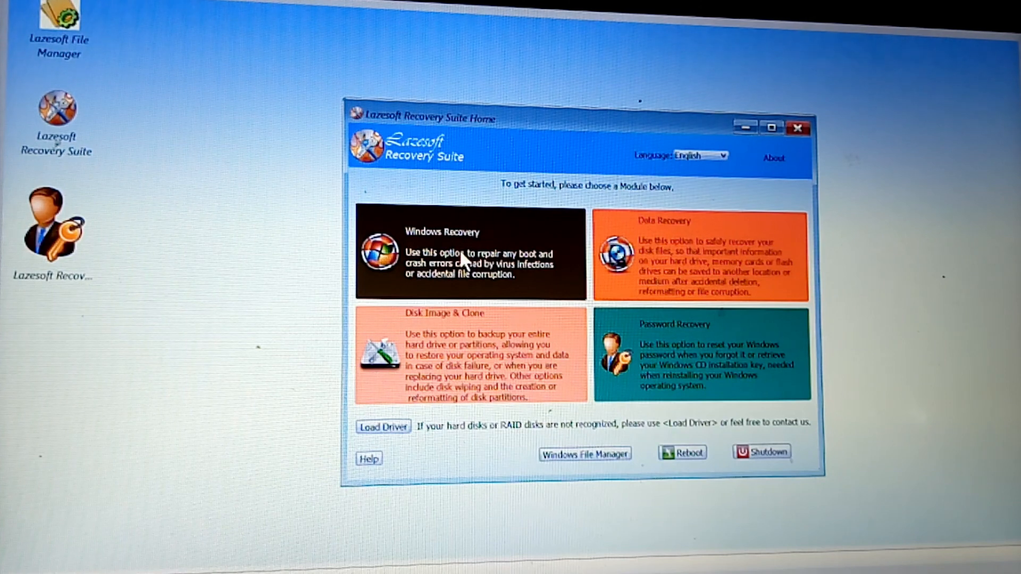
pyautogui.moveTo(489, 289)
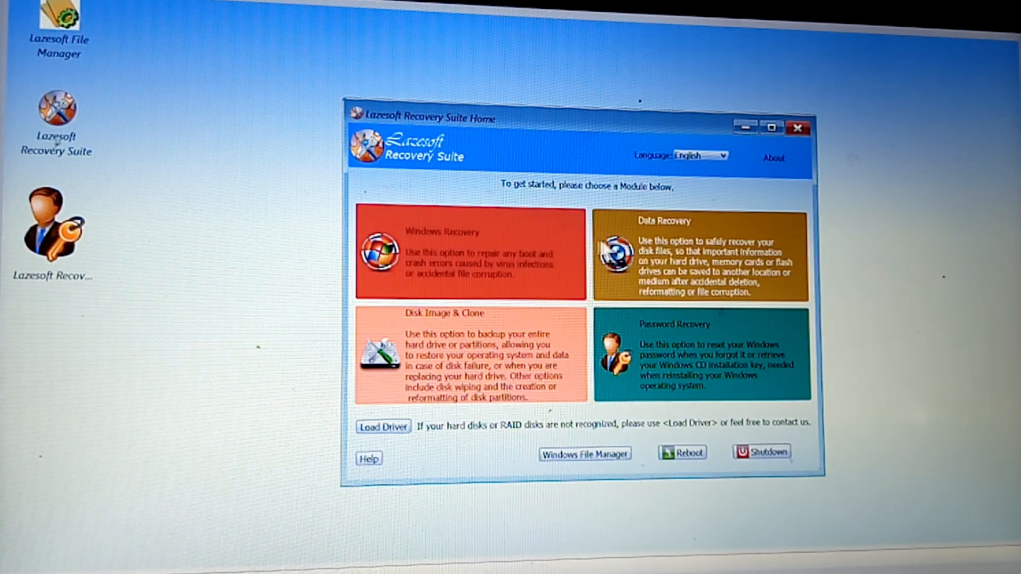
pyautogui.moveTo(657, 257)
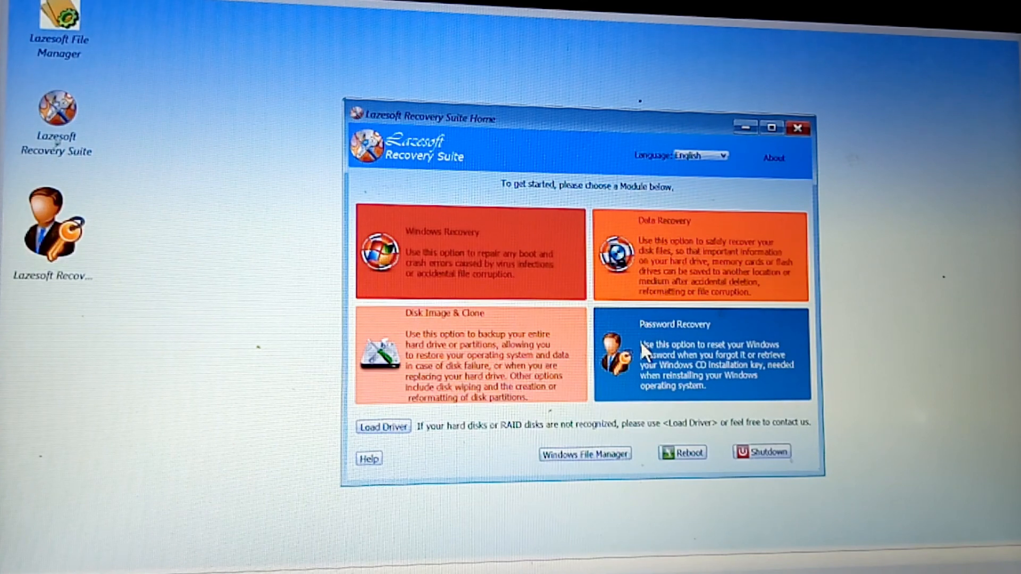
pyautogui.moveTo(643, 321)
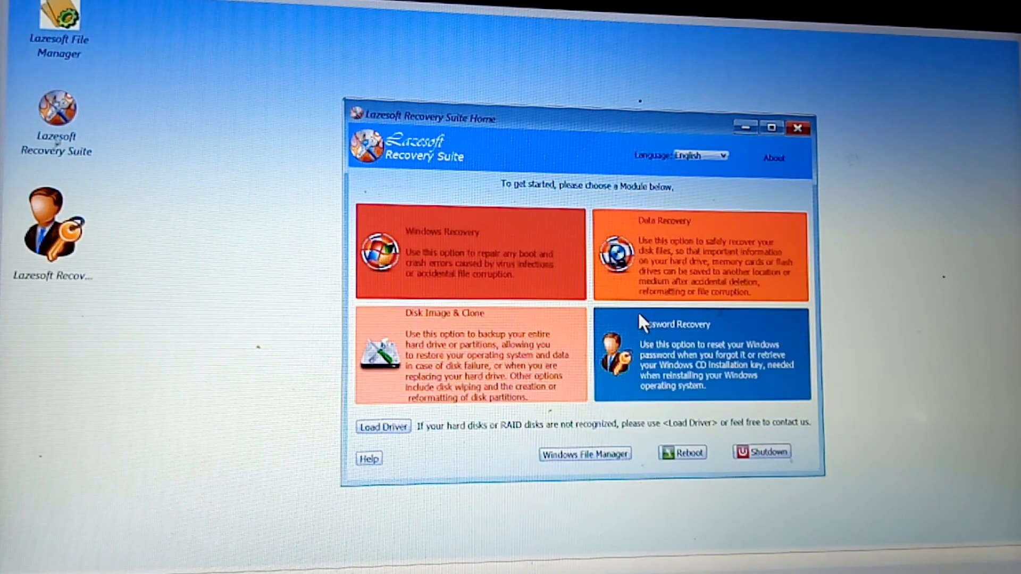
pyautogui.moveTo(690, 365)
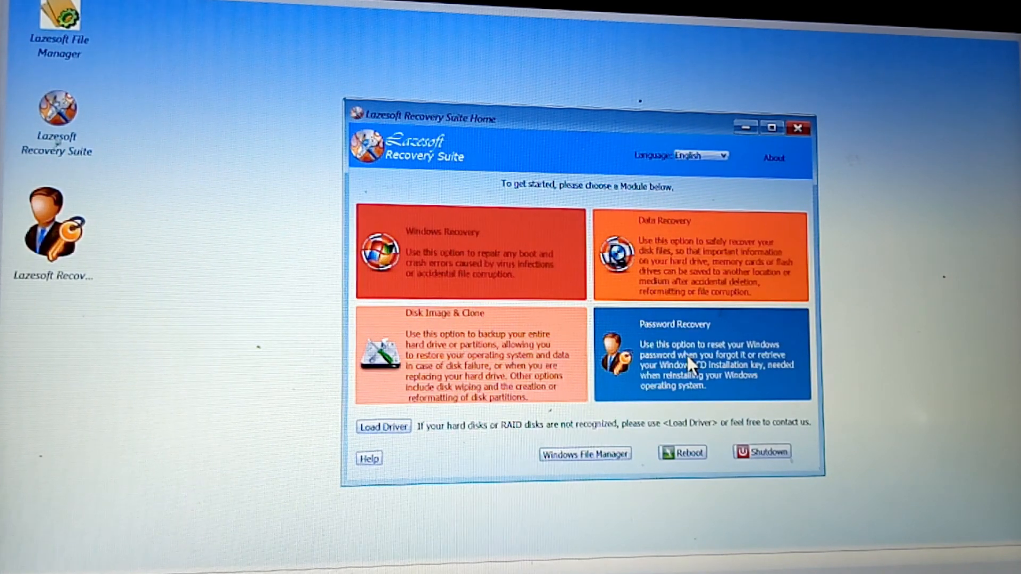
pyautogui.click(701, 355)
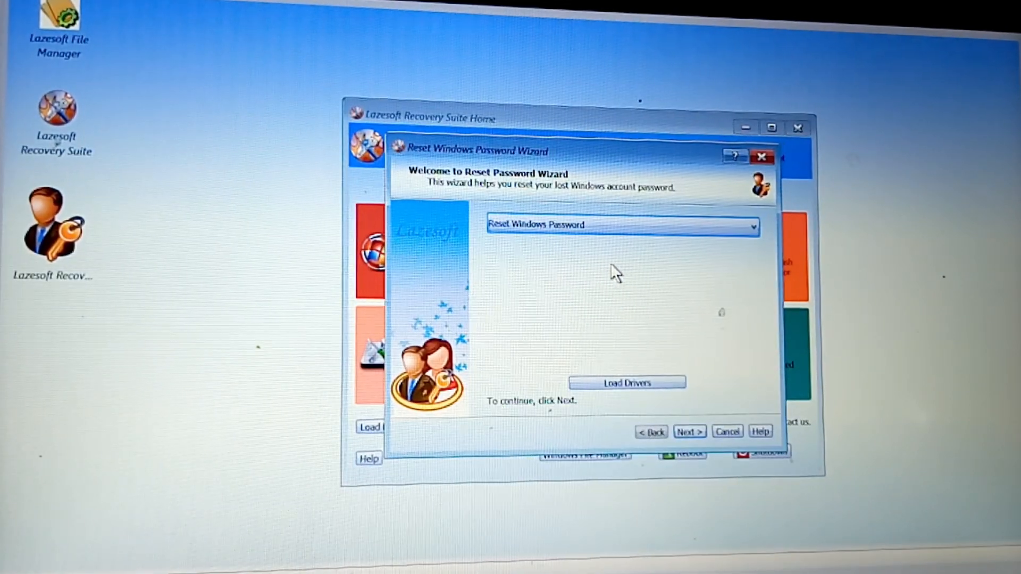
pyautogui.moveTo(622, 348)
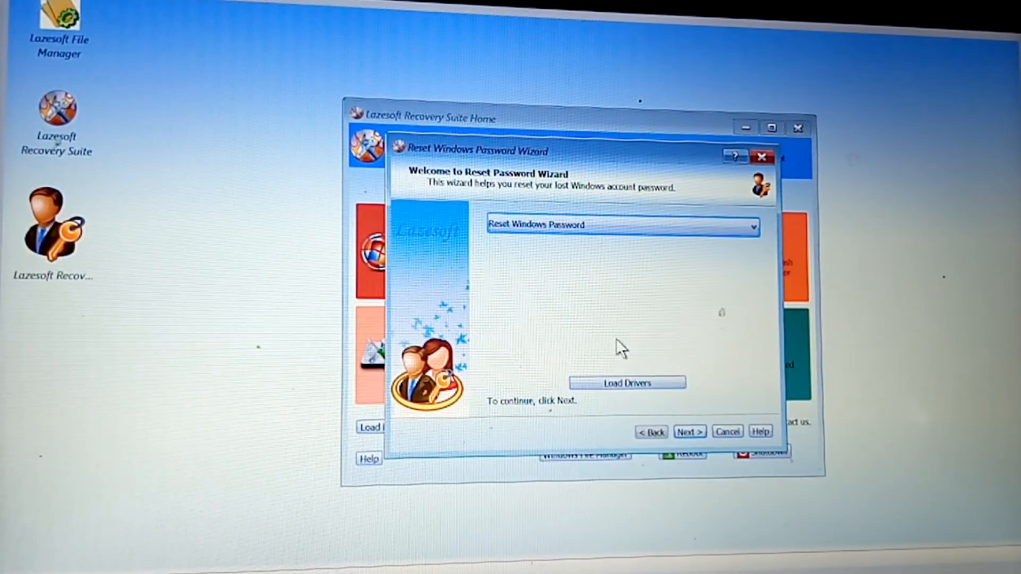
pyautogui.moveTo(713, 469)
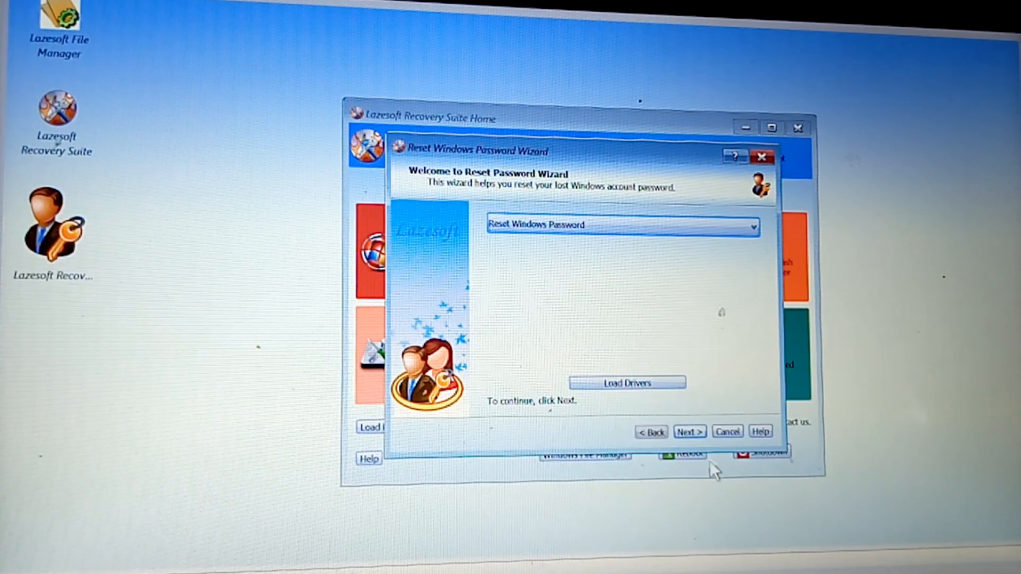
# Proceed through the wizard, accepting the non-commercial notice and choosing Windows 10 Volume 1.
pyautogui.click(688, 430)
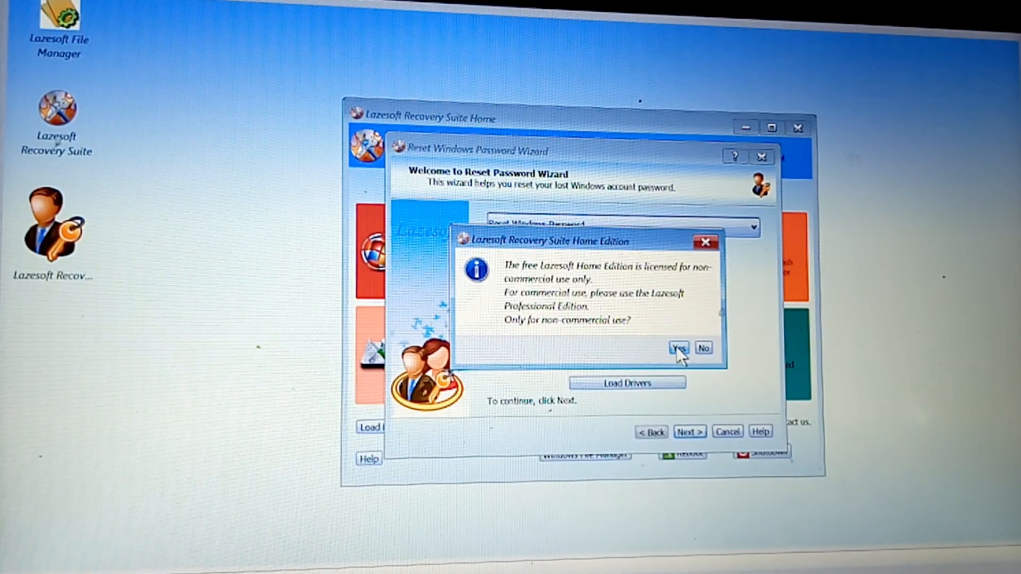
pyautogui.click(677, 348)
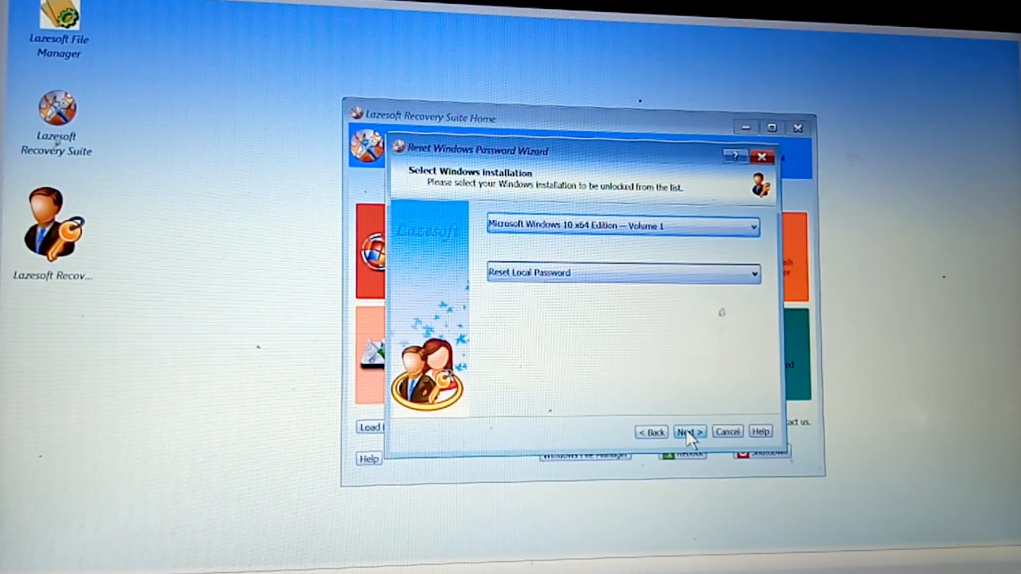
pyautogui.click(688, 432)
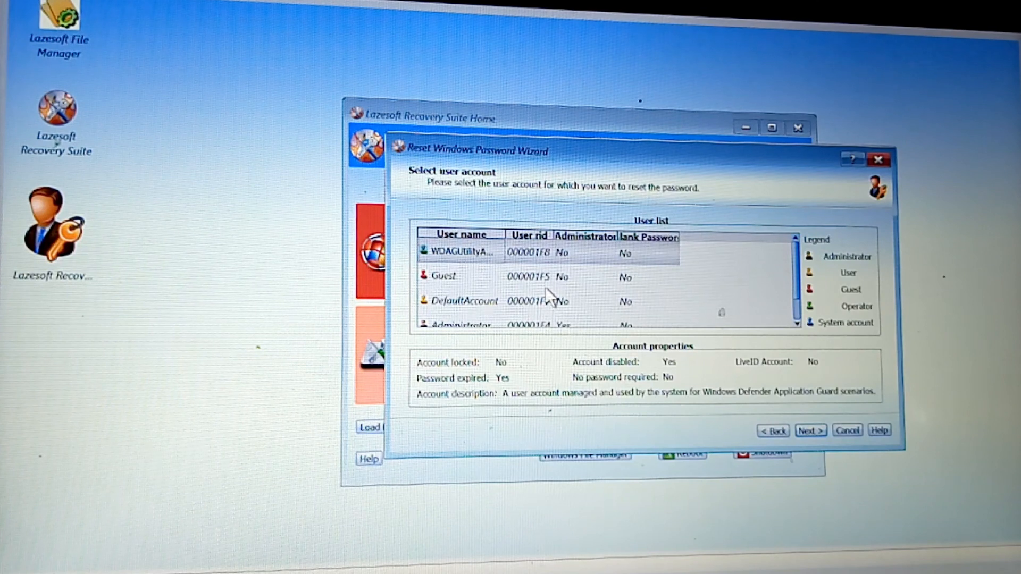
pyautogui.moveTo(543, 286)
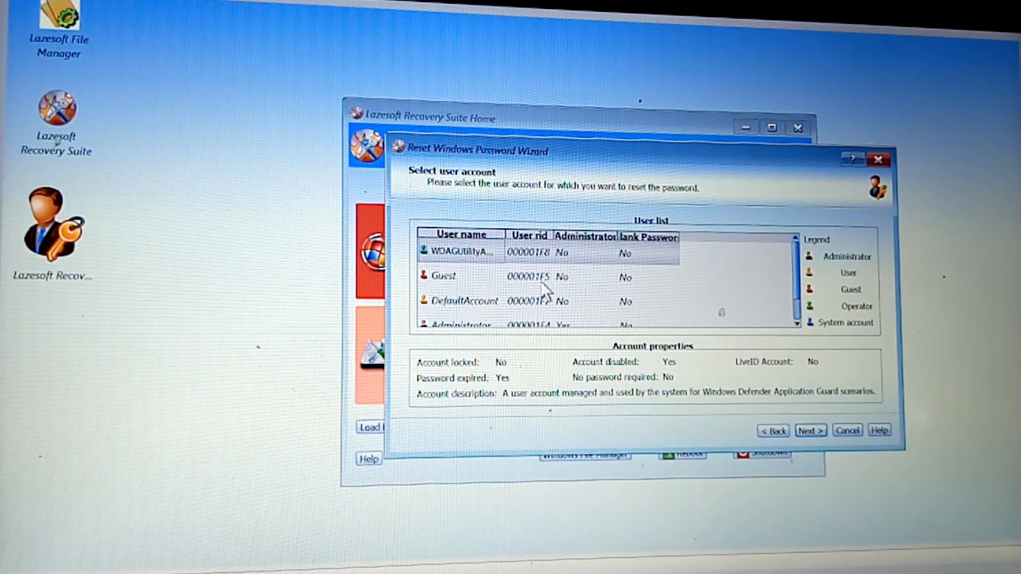
# Select the built-in Administrator account in the user list.
pyautogui.scroll(-3)
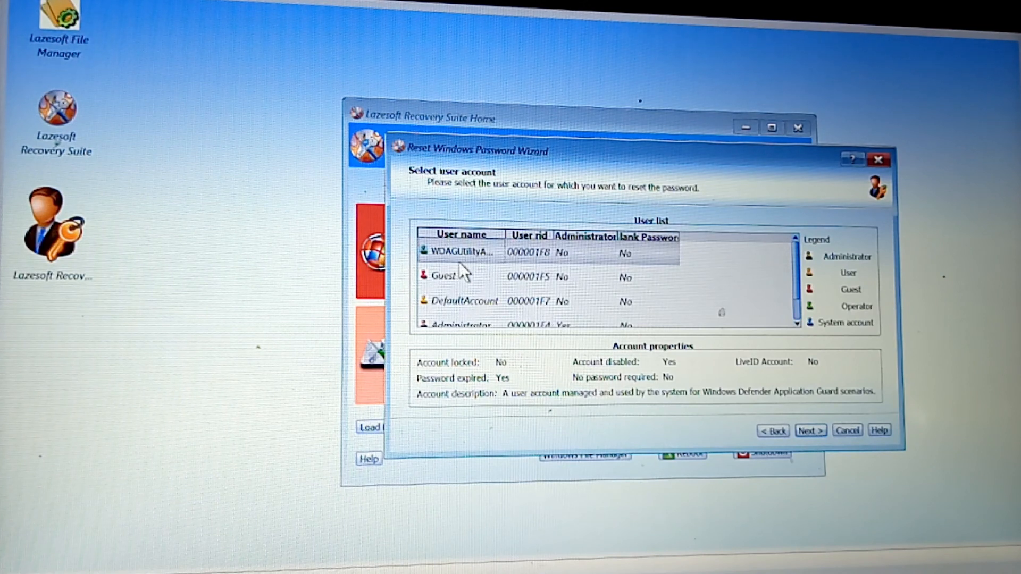
pyautogui.moveTo(456, 270)
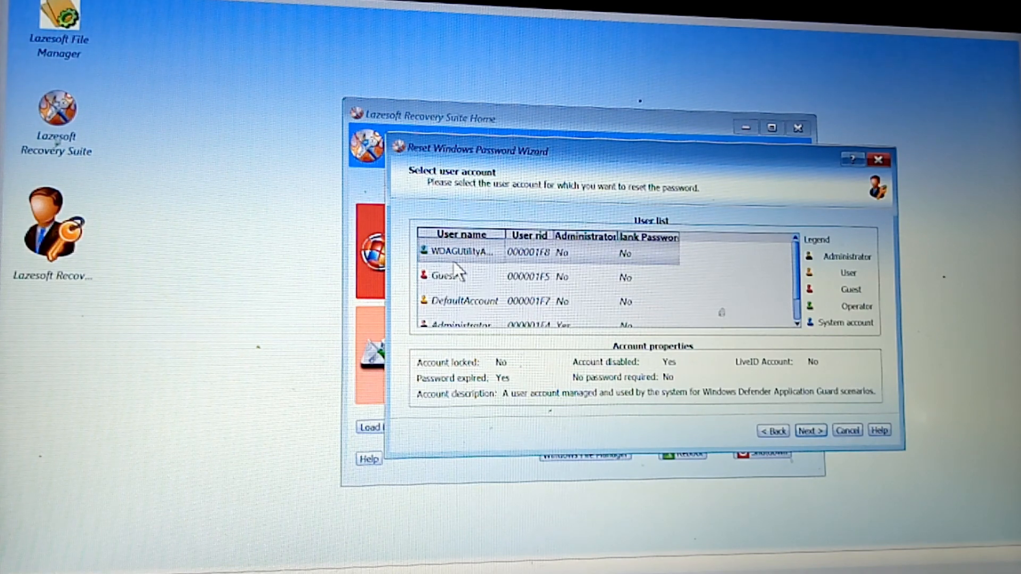
pyautogui.moveTo(440, 289)
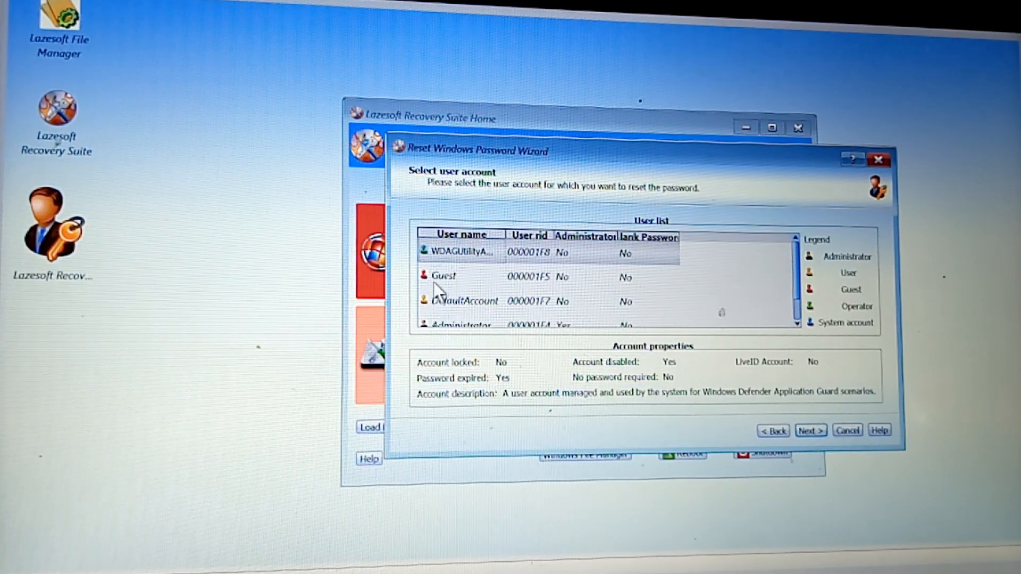
pyautogui.moveTo(508, 326)
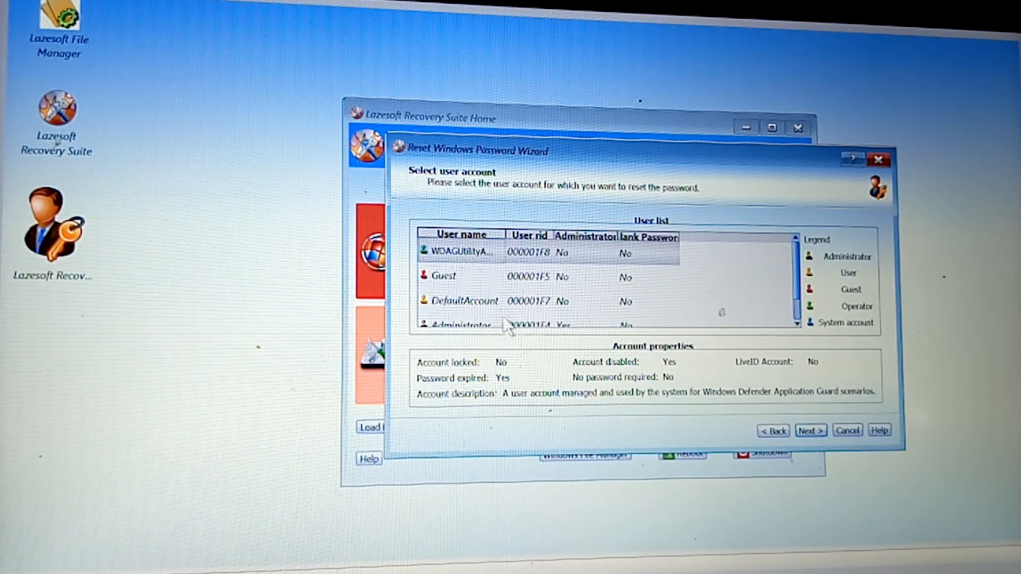
pyautogui.moveTo(472, 316)
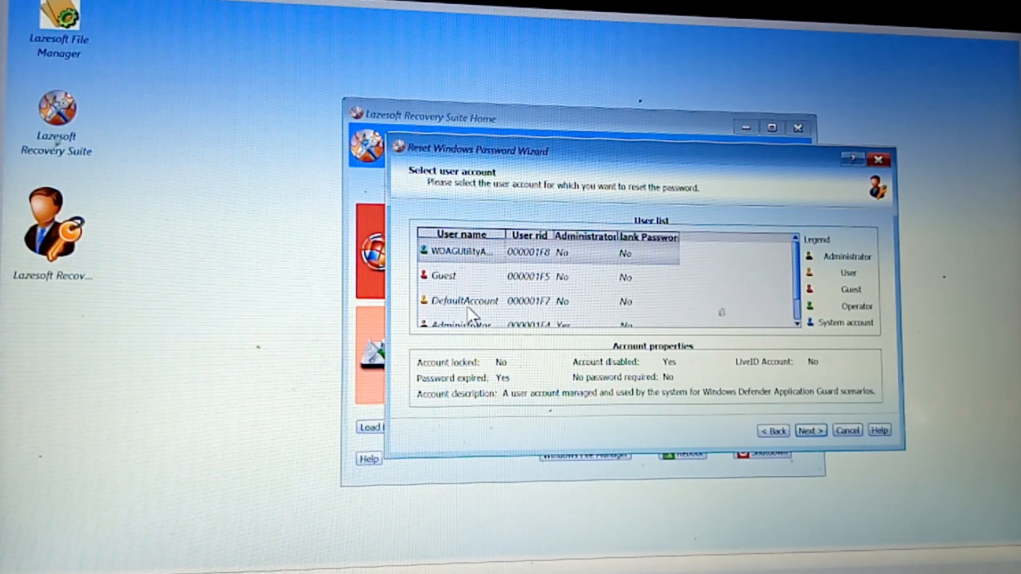
pyautogui.scroll(-3)
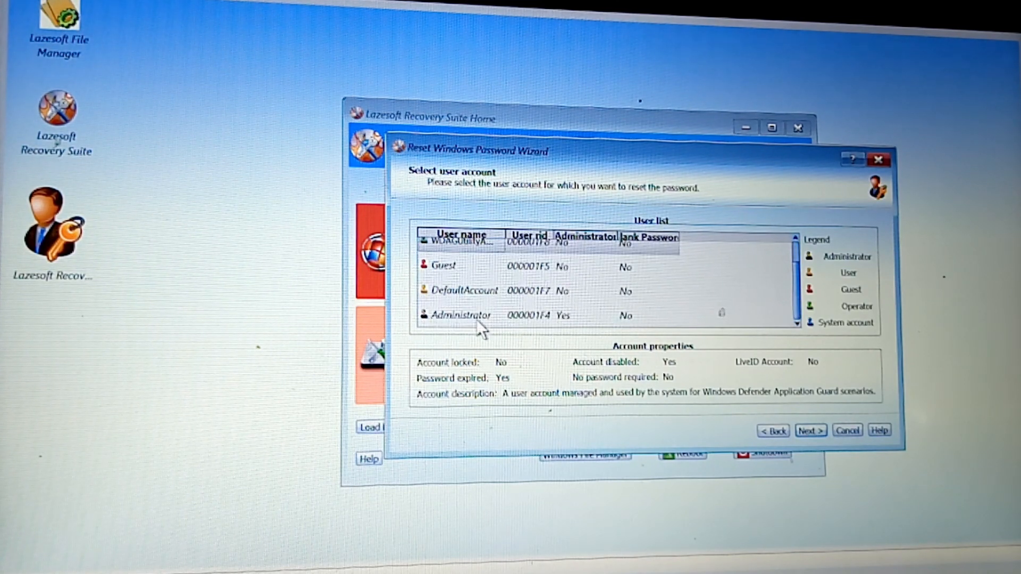
pyautogui.click(460, 314)
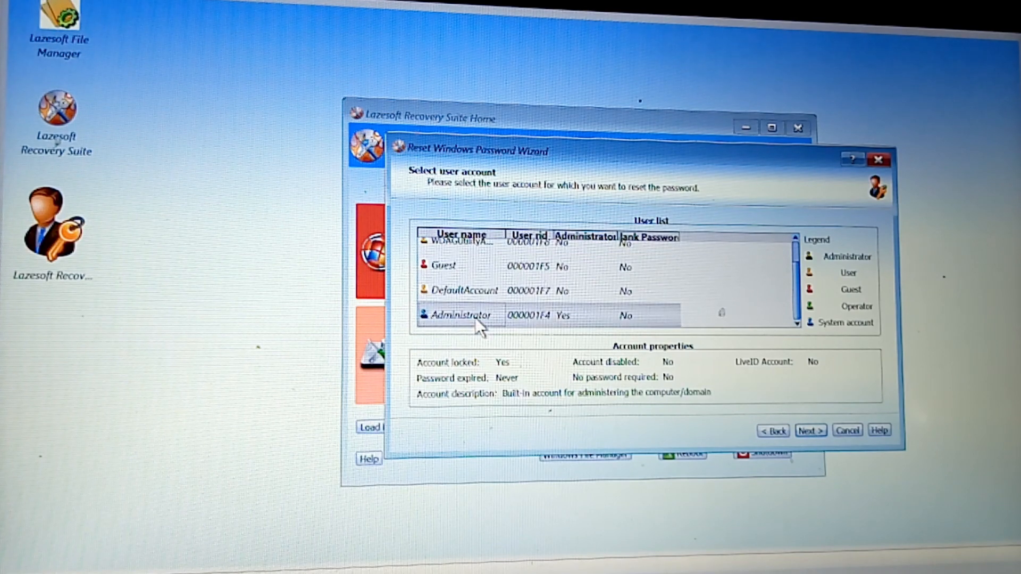
pyautogui.moveTo(583, 316)
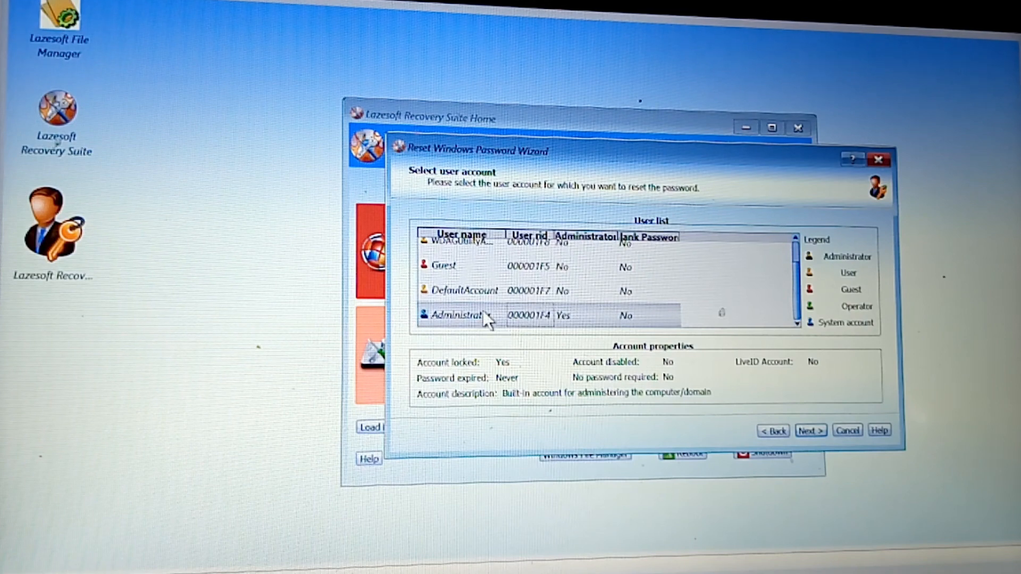
pyautogui.moveTo(700, 352)
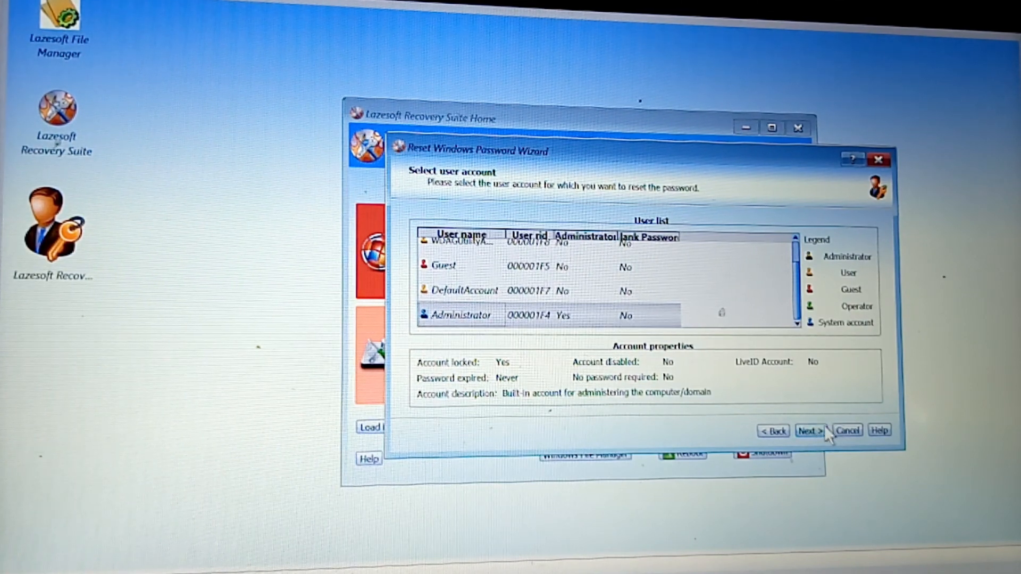
# Reset the Administrator account to a blank password and unlock it via RESET/UNLOCK.
pyautogui.click(808, 430)
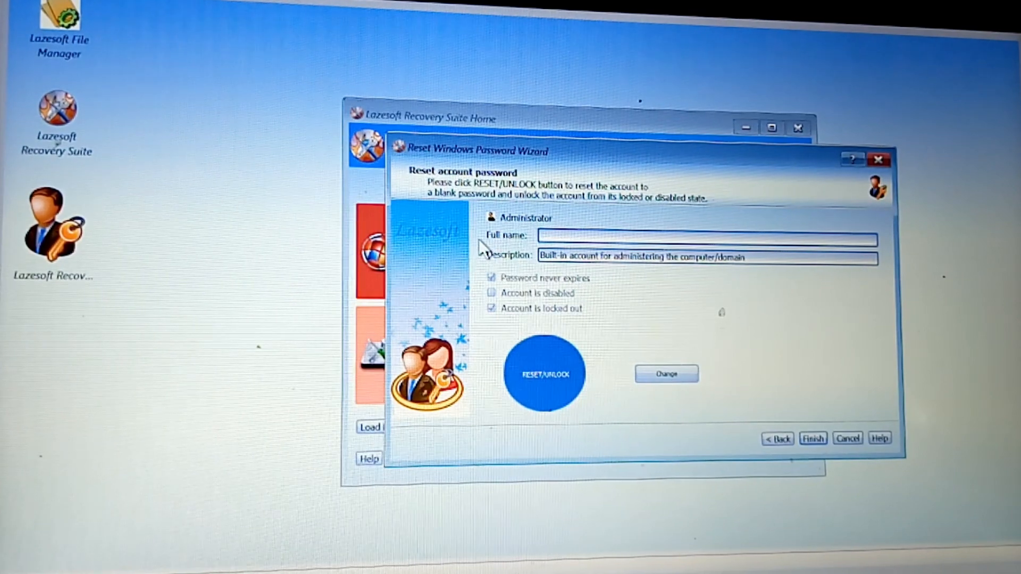
pyautogui.moveTo(498, 263)
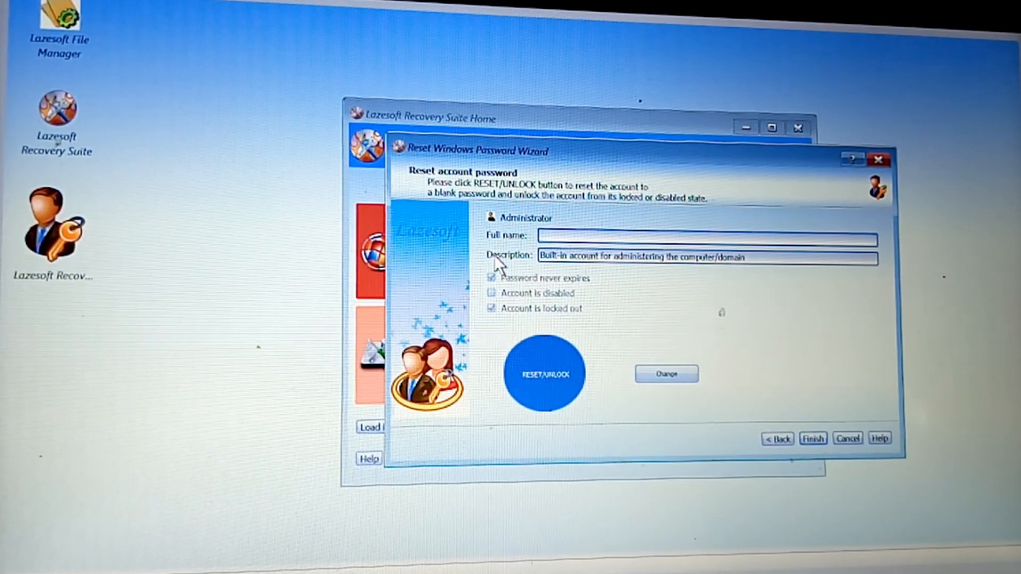
pyautogui.moveTo(560, 286)
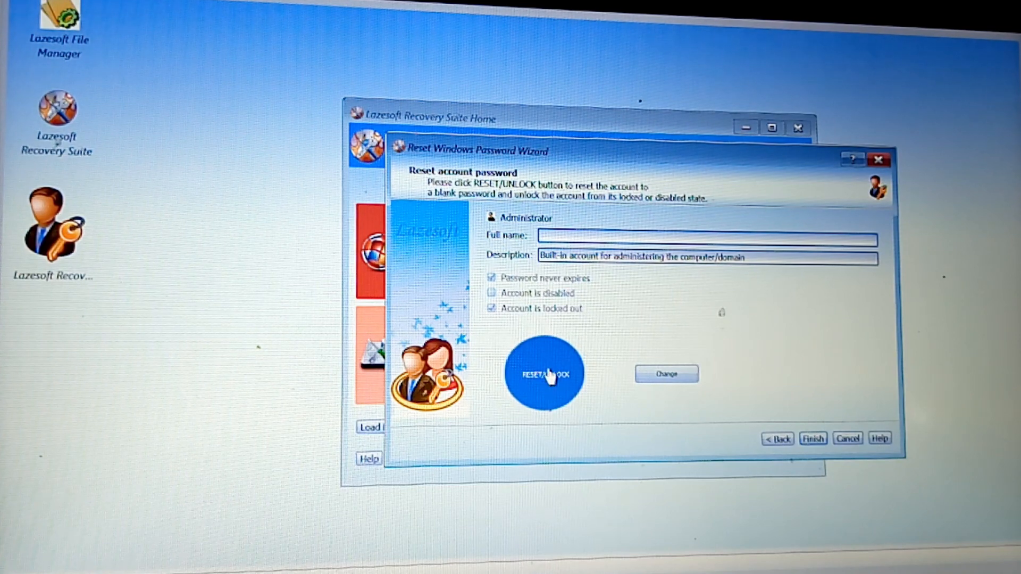
pyautogui.moveTo(548, 389)
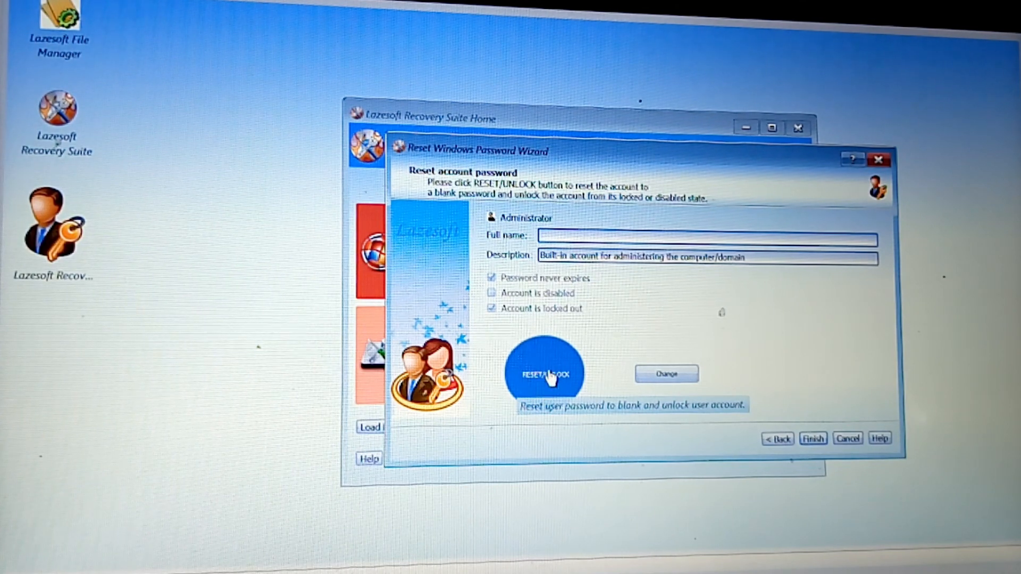
pyautogui.click(543, 373)
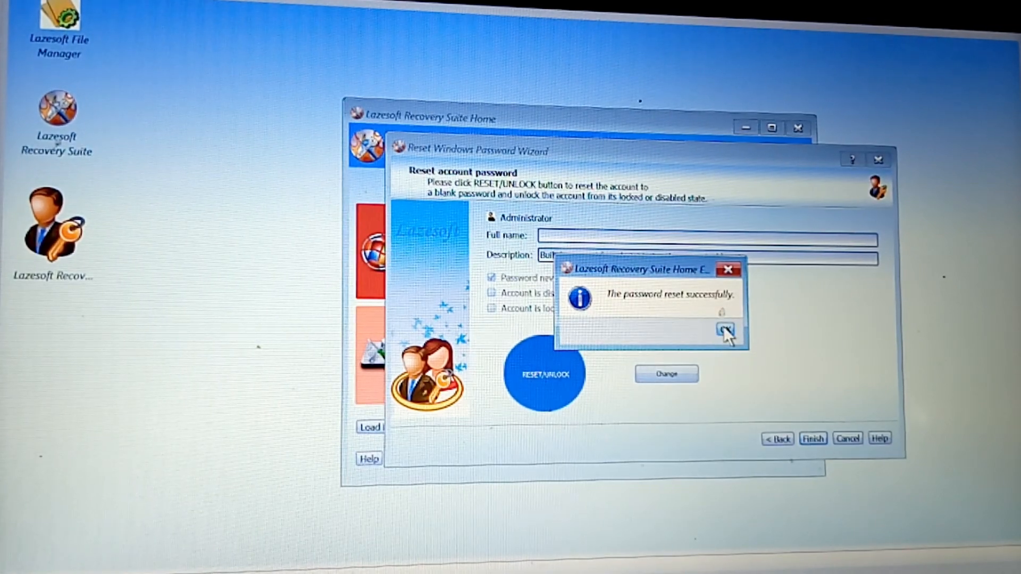
pyautogui.moveTo(656, 315)
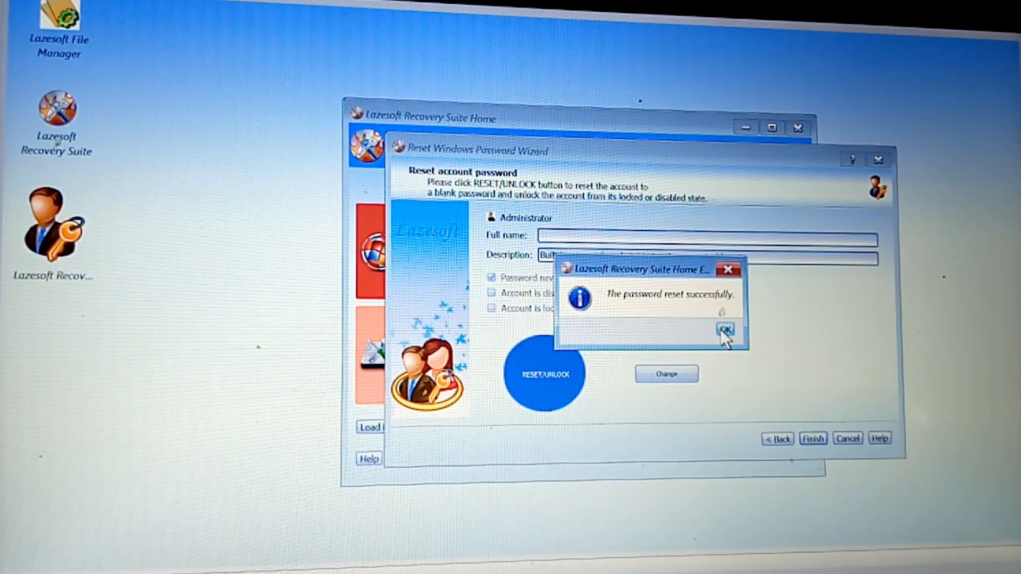
# Acknowledge the successful reset and reboot the computer into Windows.
pyautogui.click(724, 329)
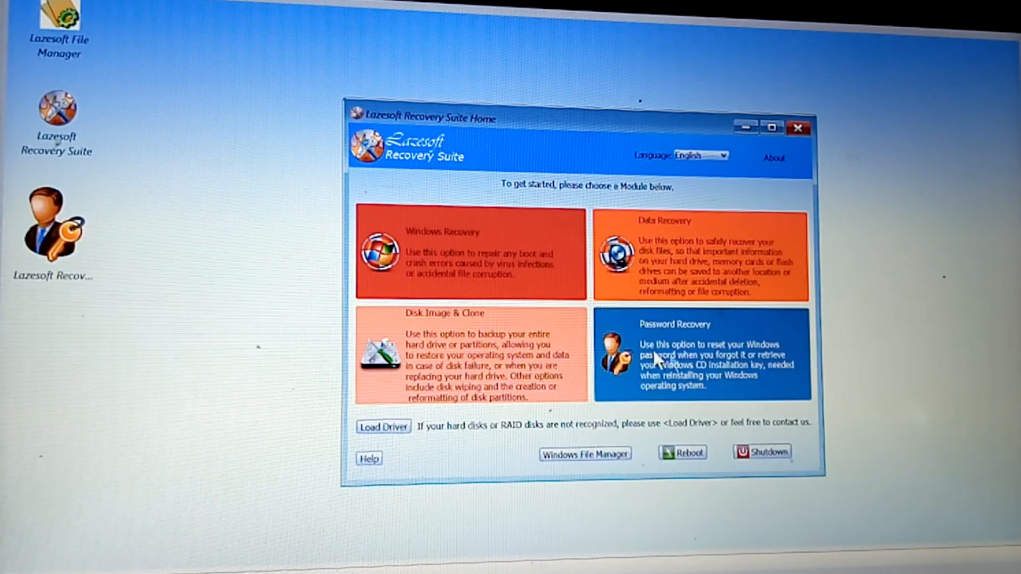
pyautogui.moveTo(837, 341)
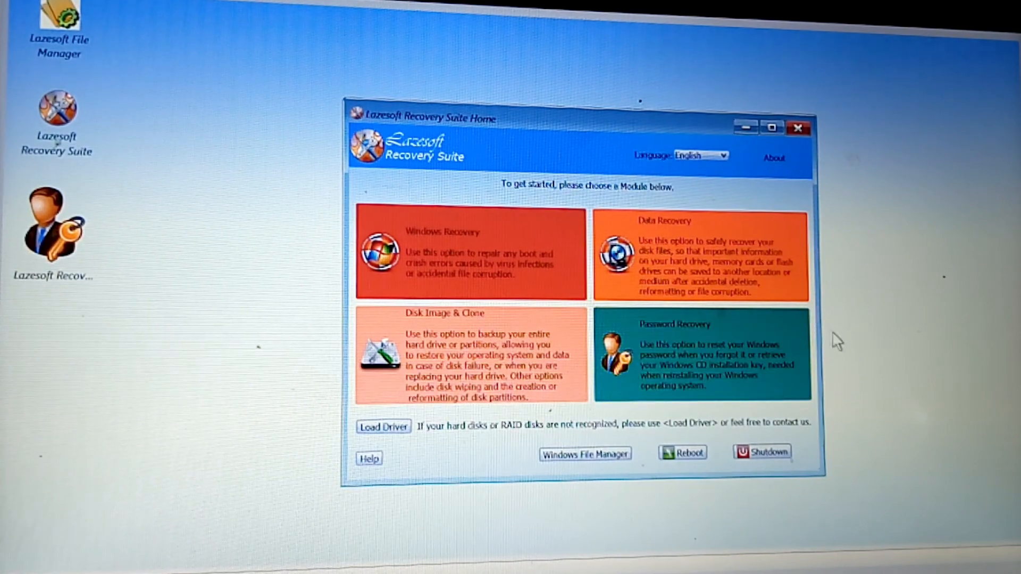
pyautogui.moveTo(696, 433)
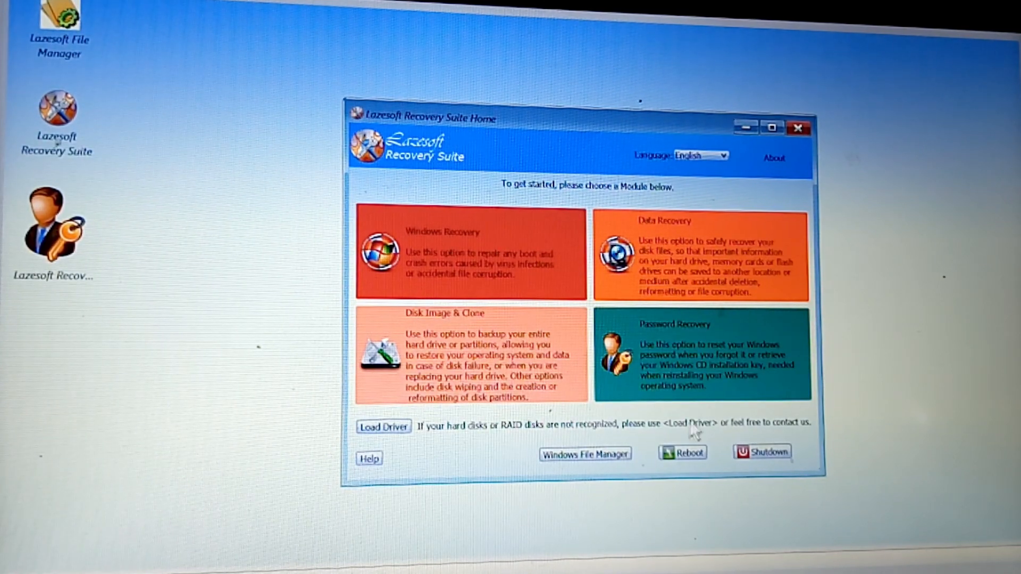
pyautogui.moveTo(684, 452)
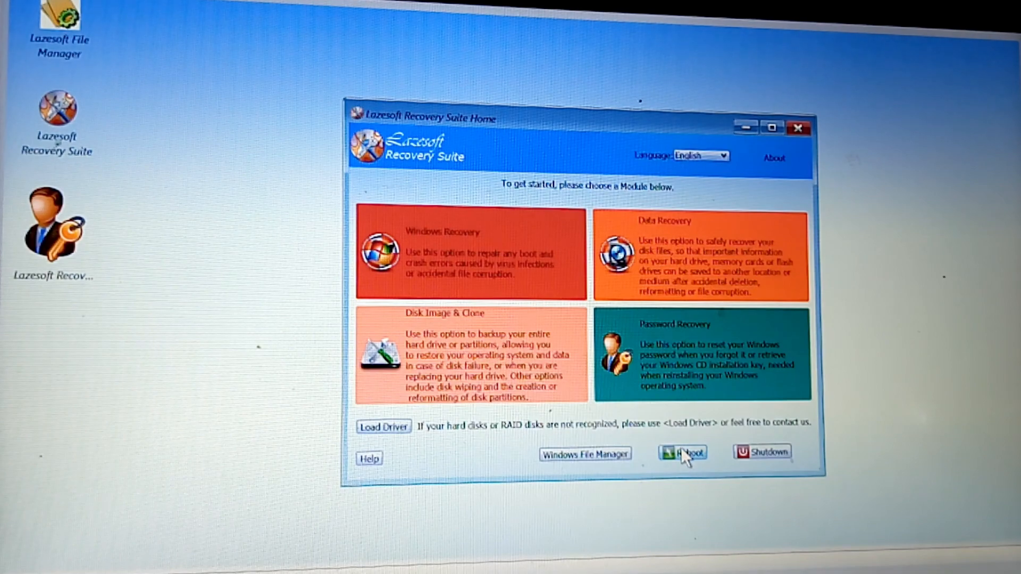
pyautogui.click(681, 451)
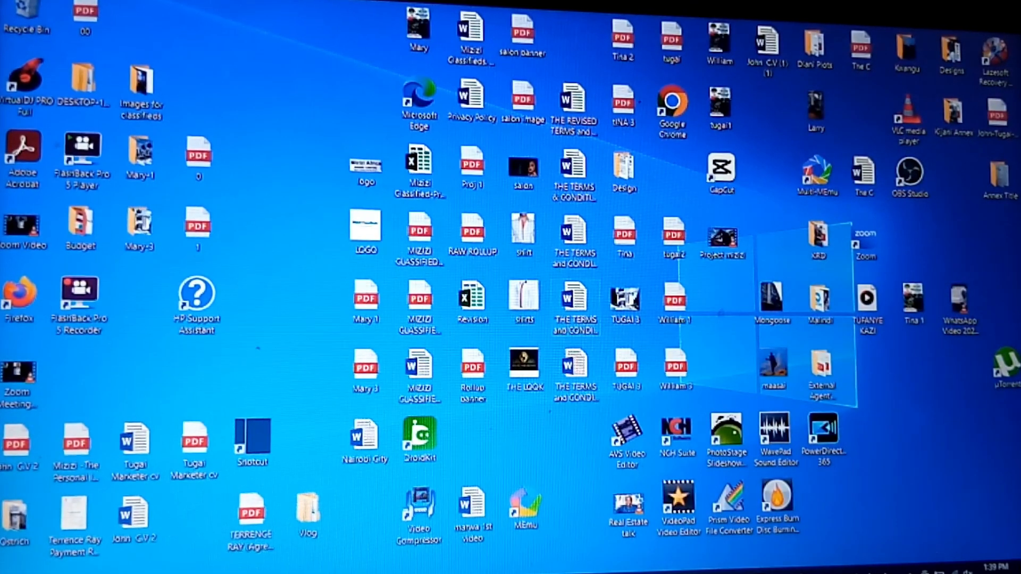
pyautogui.moveTo(313, 117)
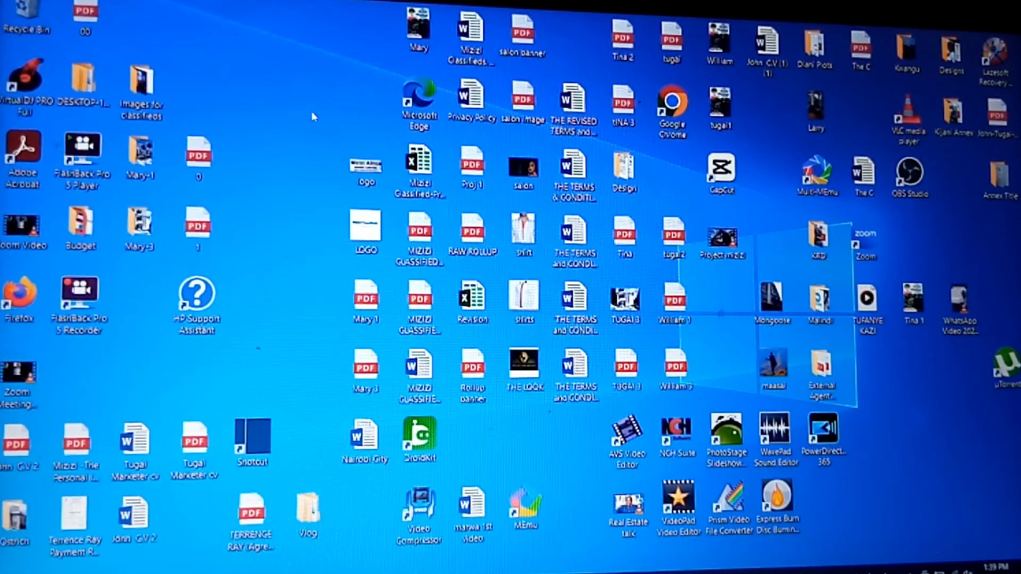
pyautogui.moveTo(289, 364)
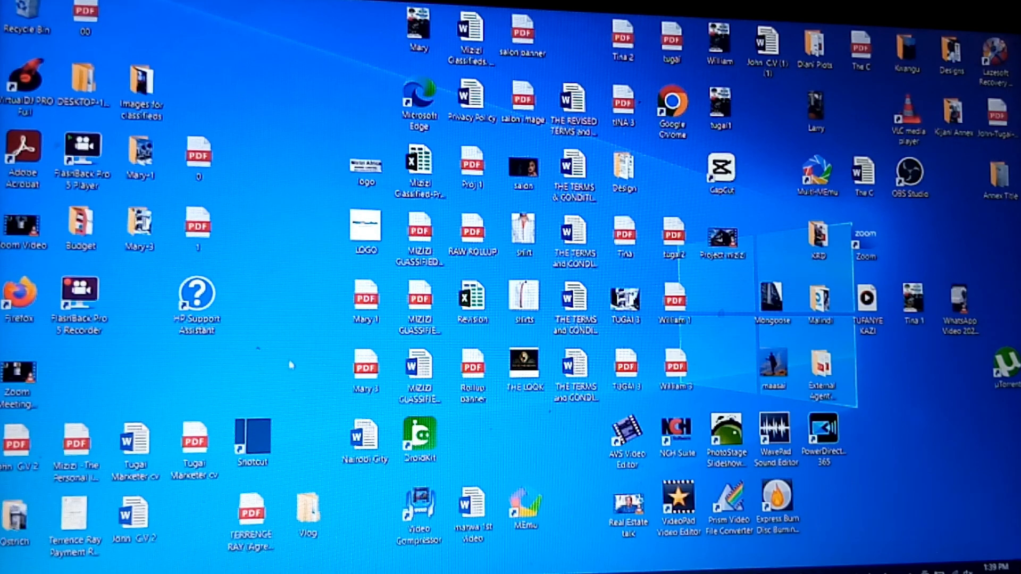
pyautogui.moveTo(289, 372)
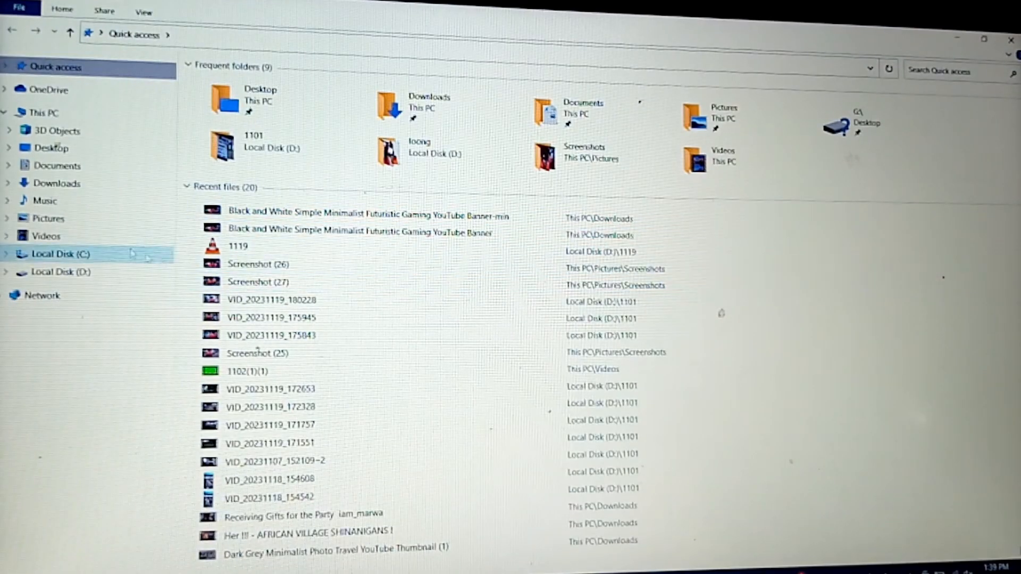
# Check Local Disk (C) and Local Disk (D) under This PC.
pyautogui.click(40, 112)
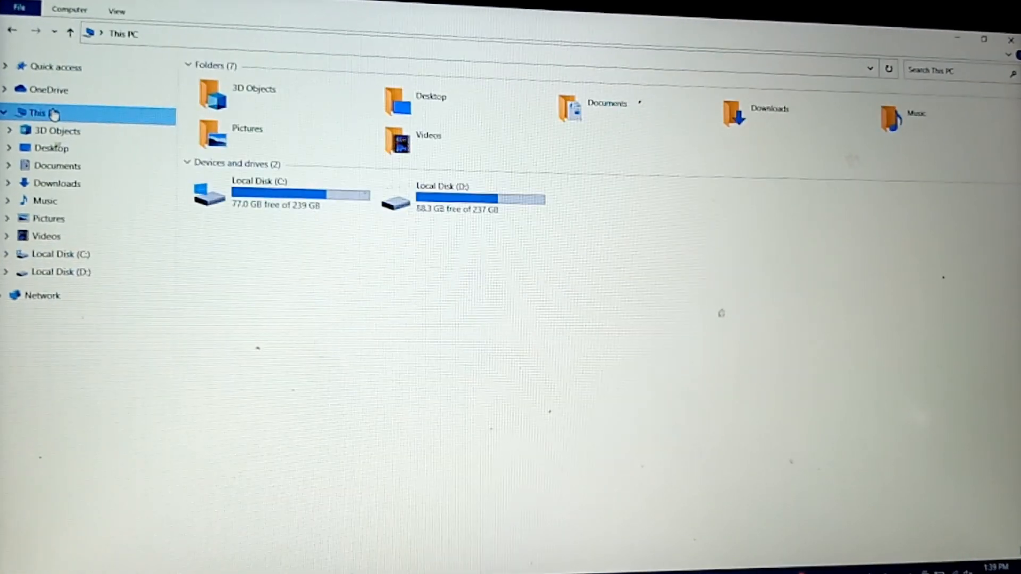
pyautogui.click(274, 193)
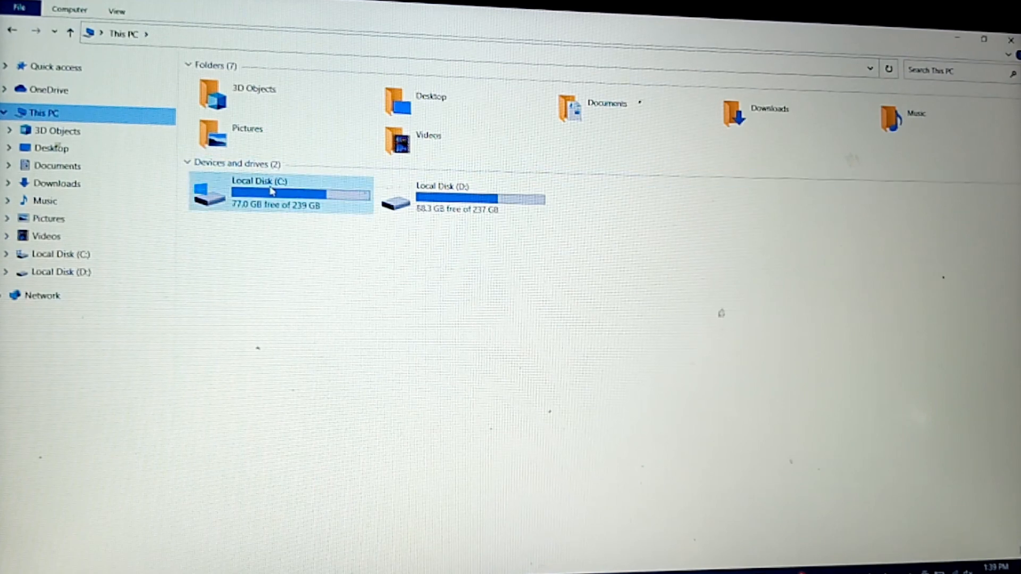
pyautogui.click(462, 196)
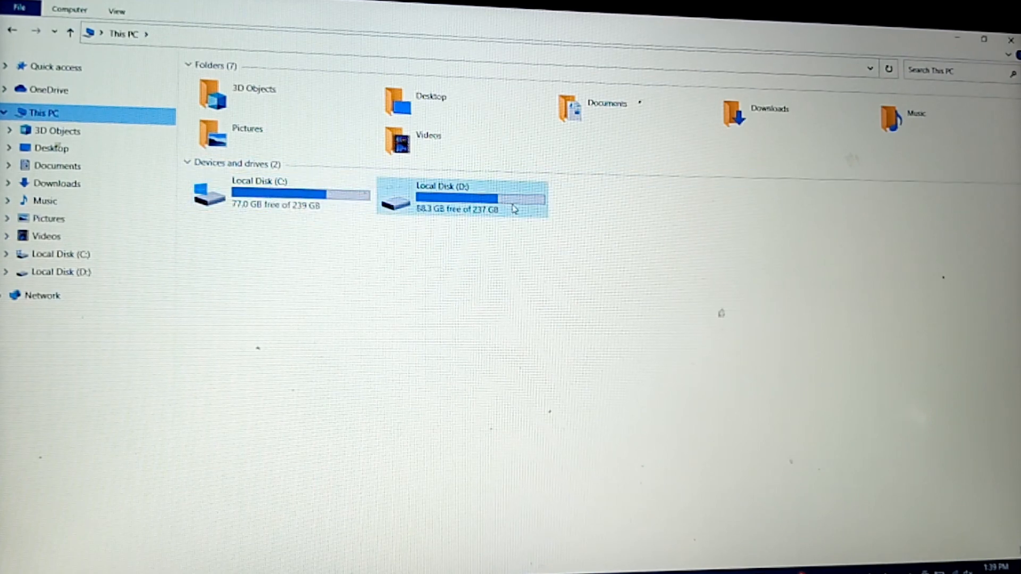
pyautogui.click(487, 312)
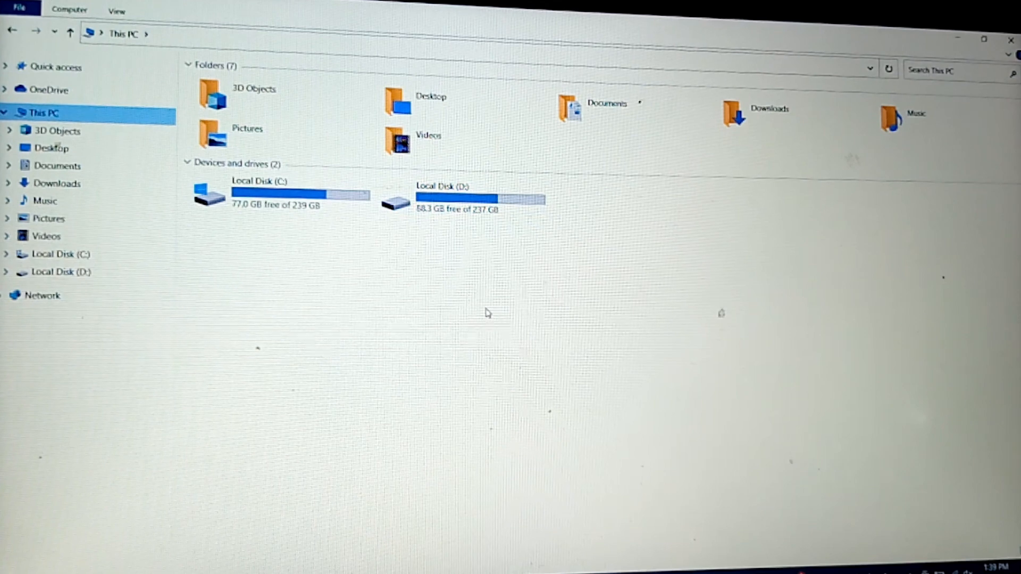
pyautogui.moveTo(89, 335)
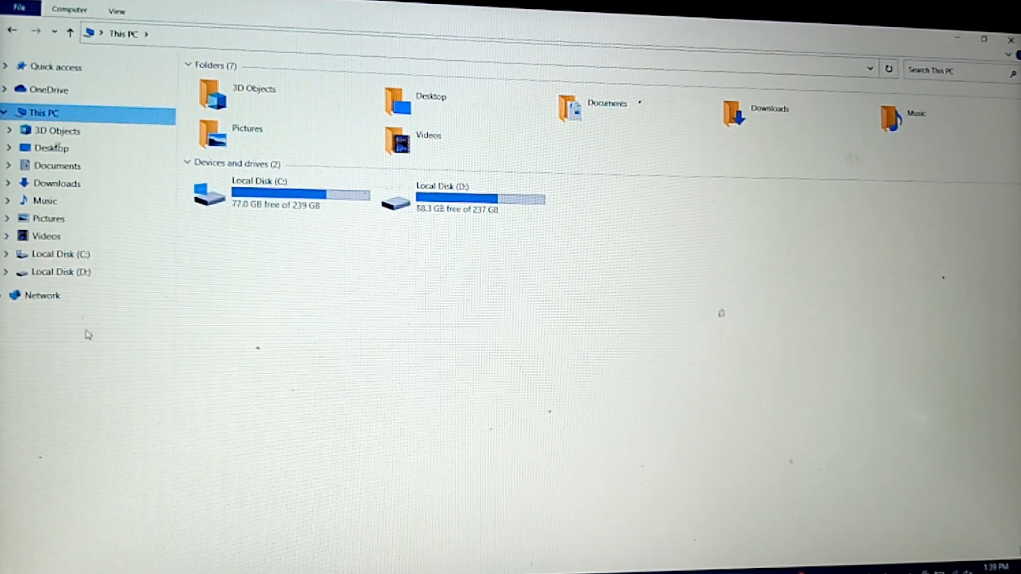
# Return to Quick access and look over the recent files to confirm data is intact.
pyautogui.click(7, 567)
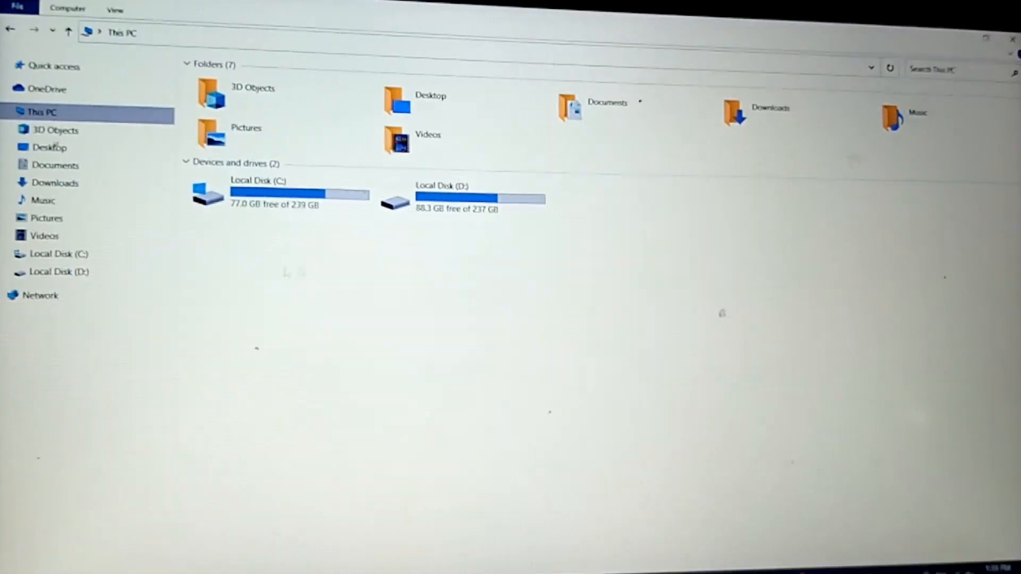
pyautogui.click(55, 66)
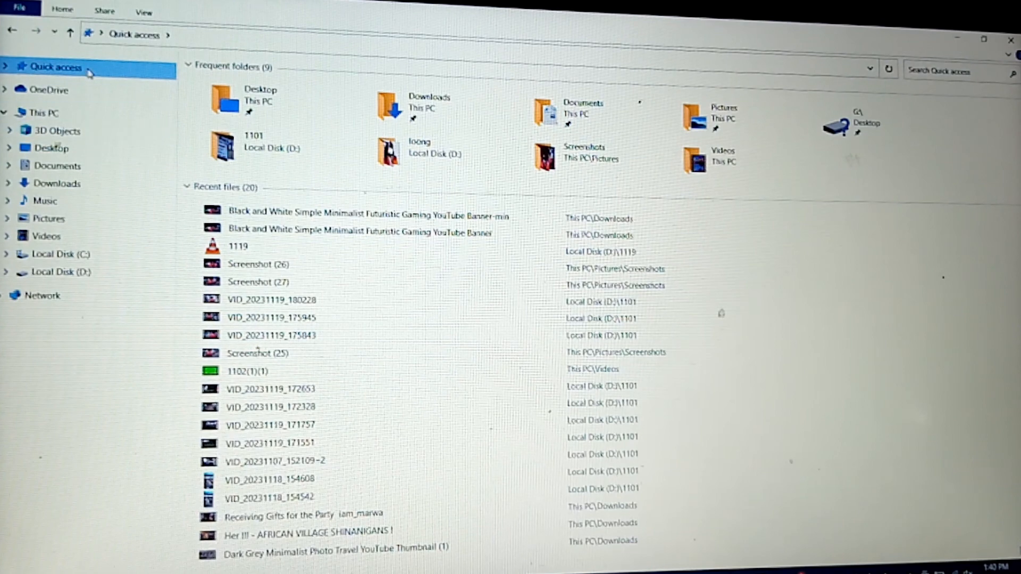
pyautogui.click(258, 263)
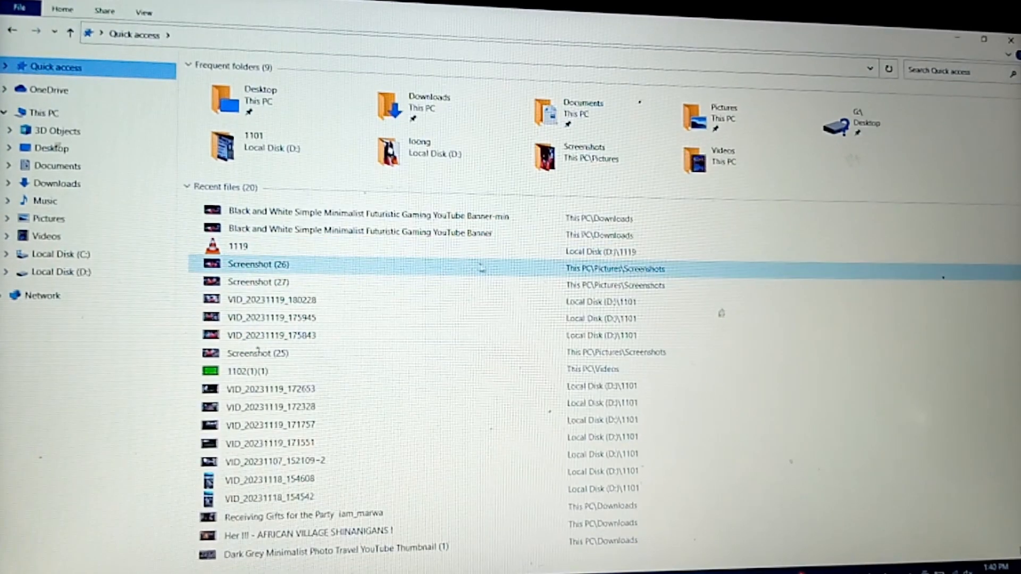
pyautogui.click(270, 317)
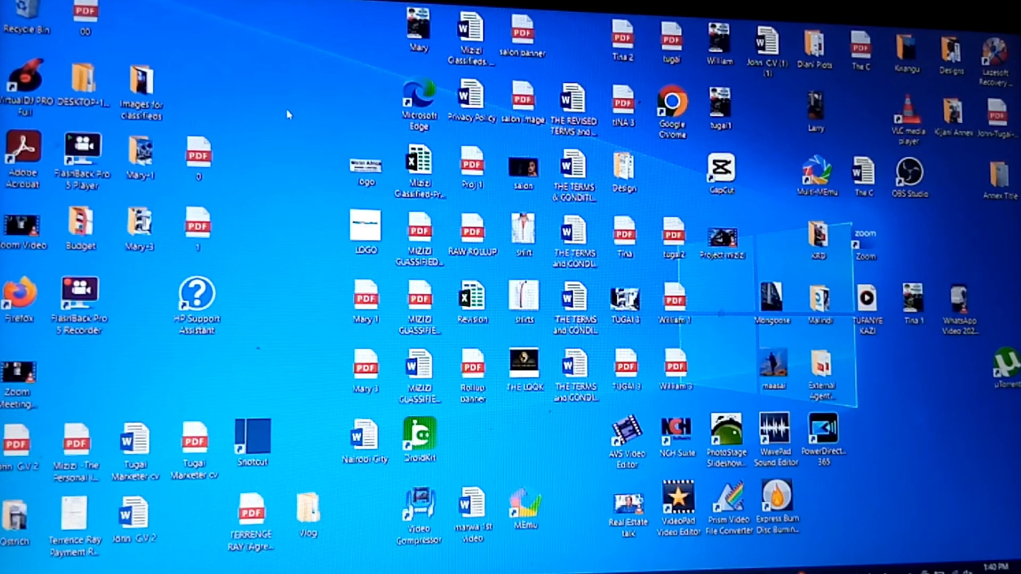
pyautogui.moveTo(272, 105)
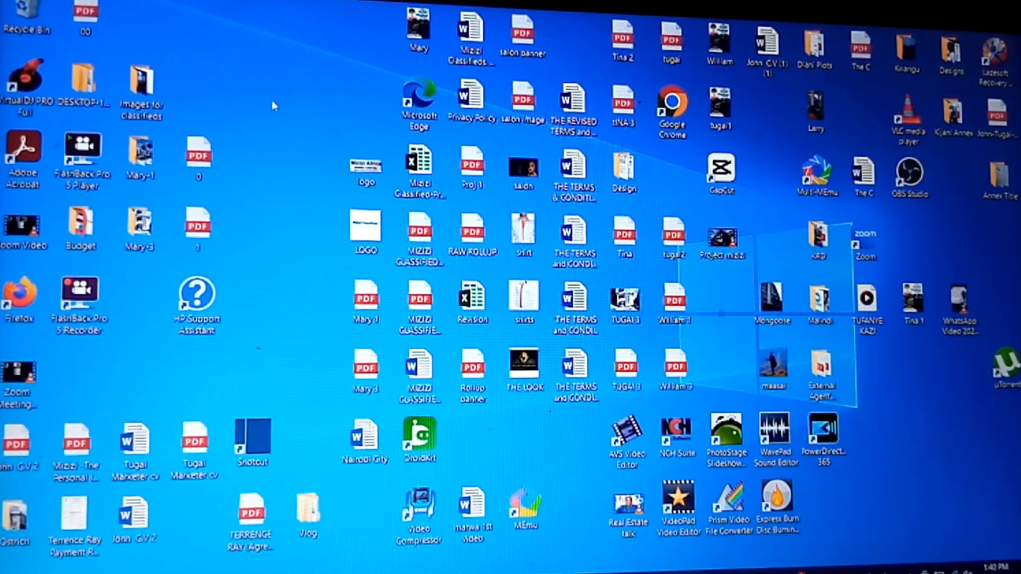
pyautogui.moveTo(293, 106)
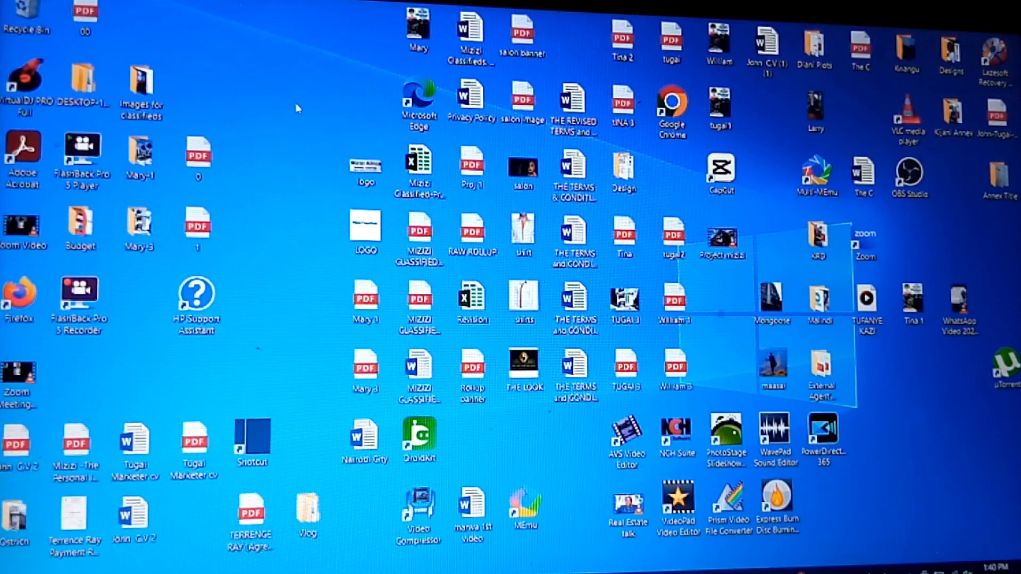
pyautogui.moveTo(323, 209)
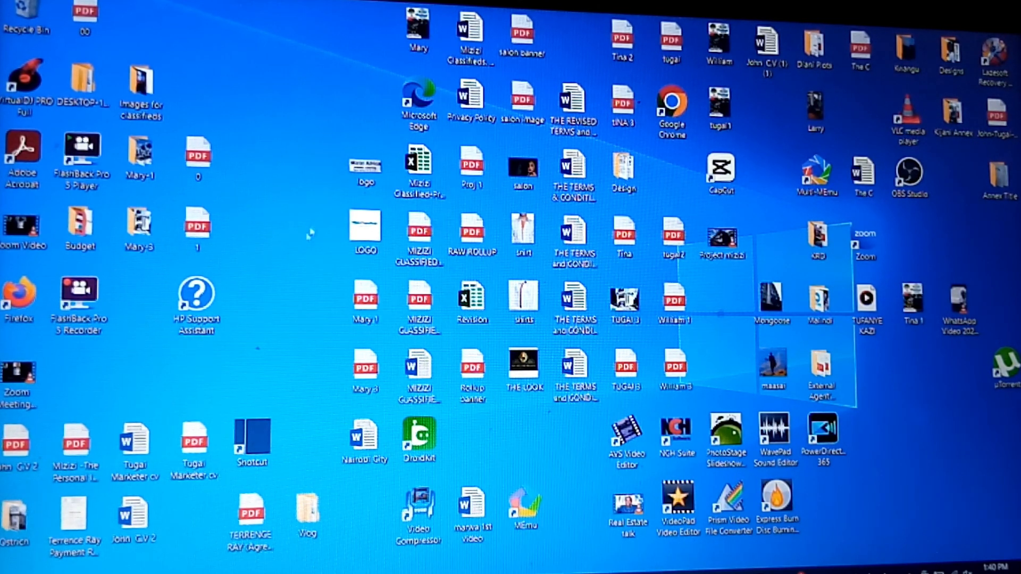
pyautogui.moveTo(297, 313)
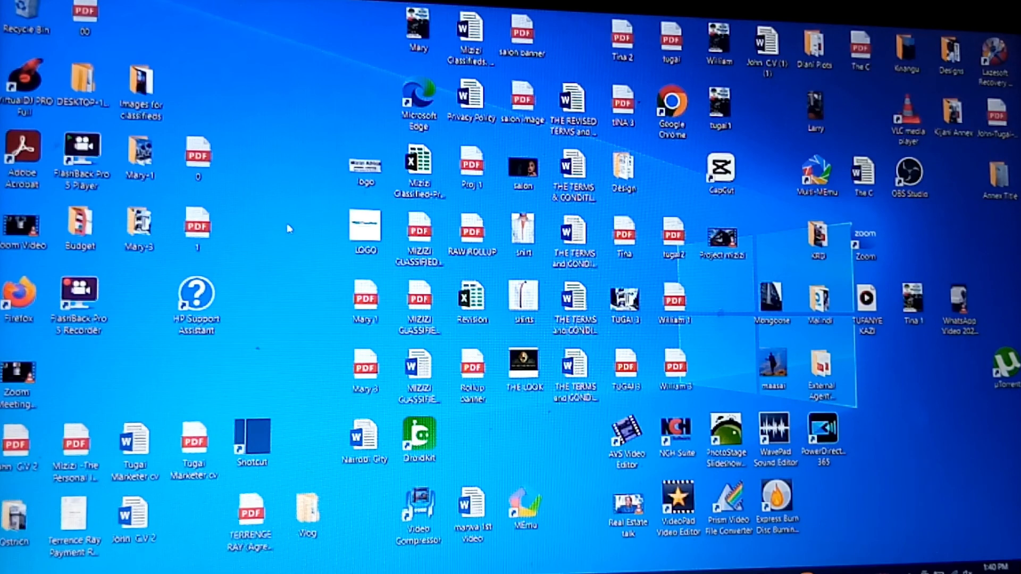
pyautogui.moveTo(267, 213)
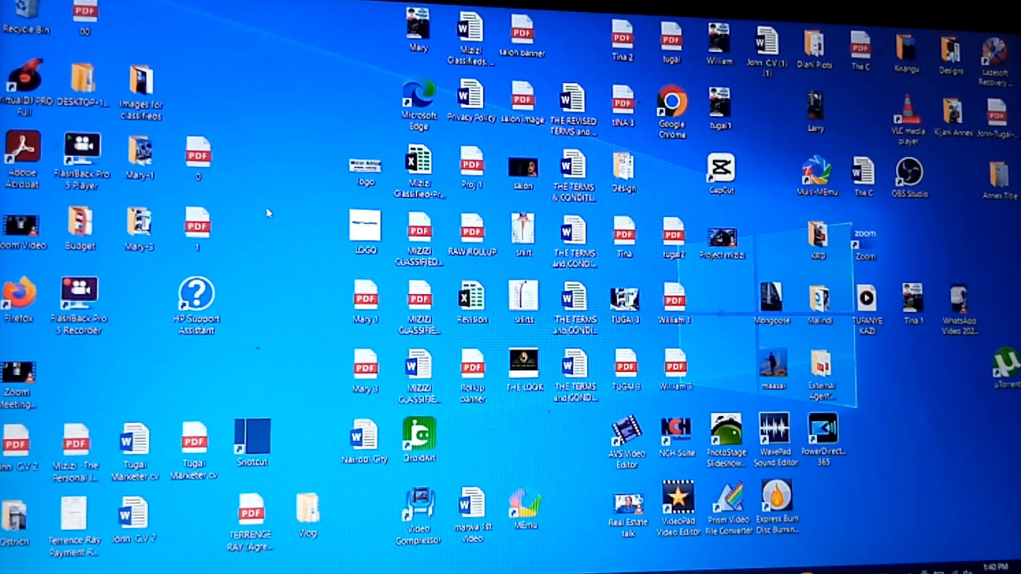